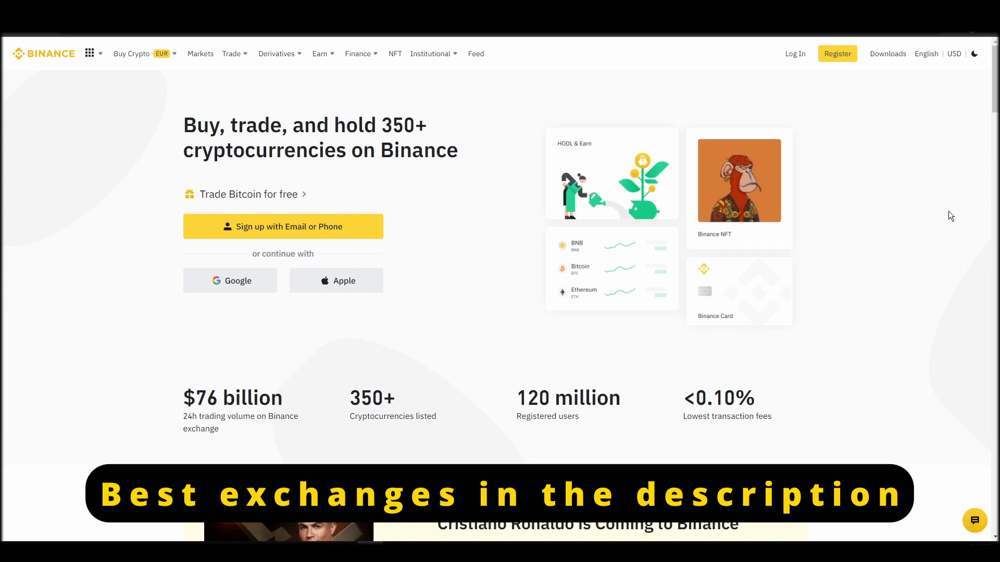
# Sign up for a Binance personal account by email and enter the emailed six-digit code
pyautogui.click(837, 53)
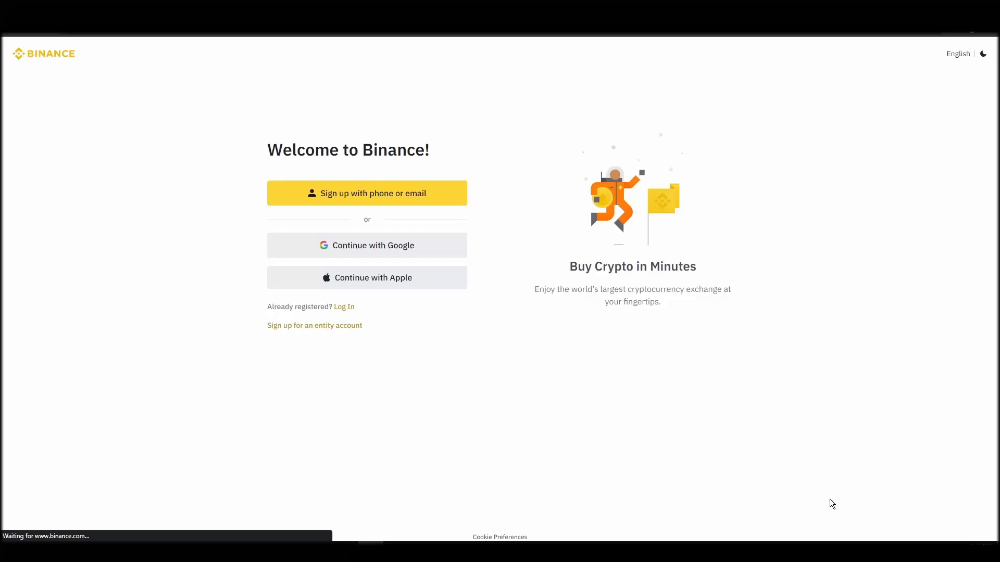
pyautogui.click(366, 193)
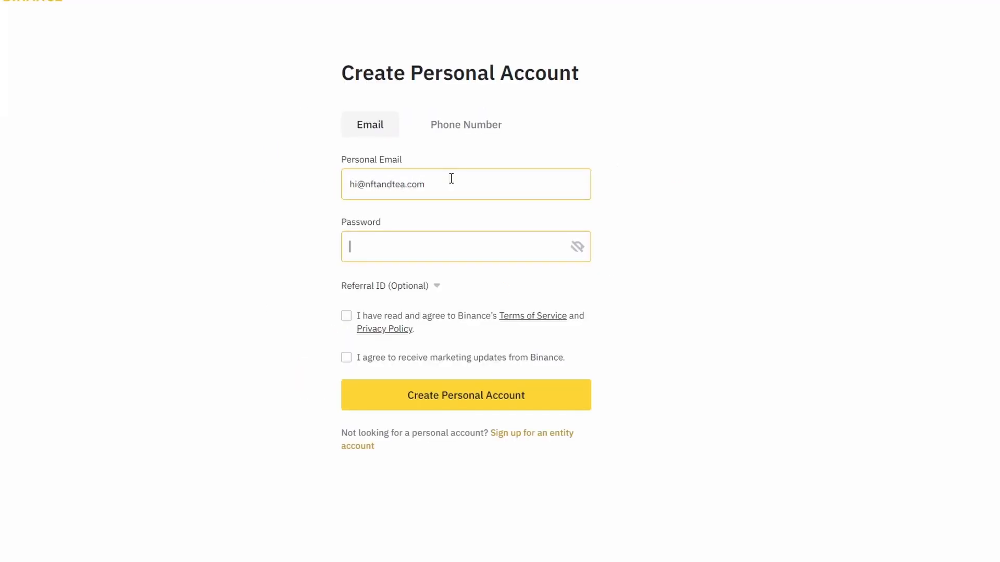
pyautogui.click(465, 395)
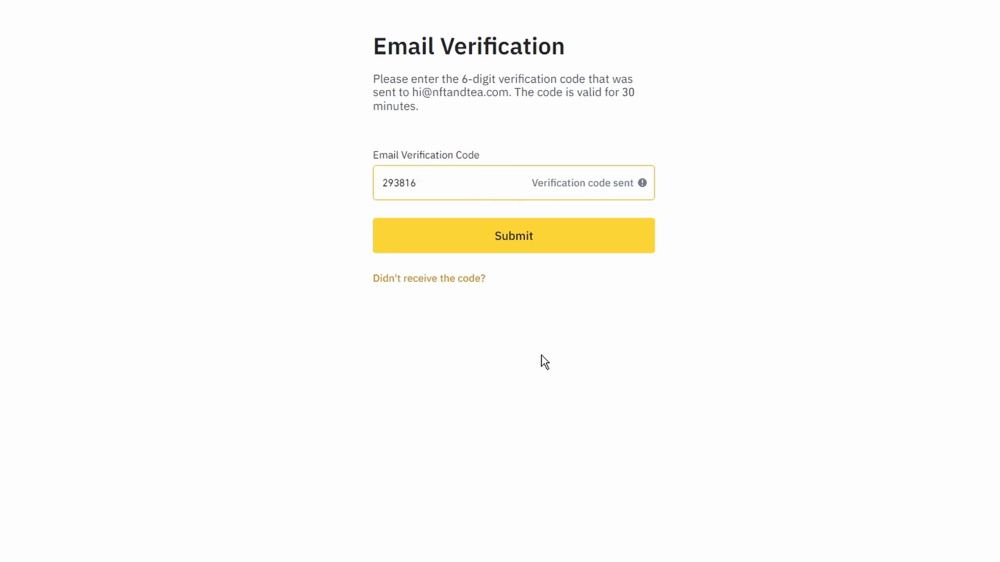
pyautogui.moveTo(546, 243)
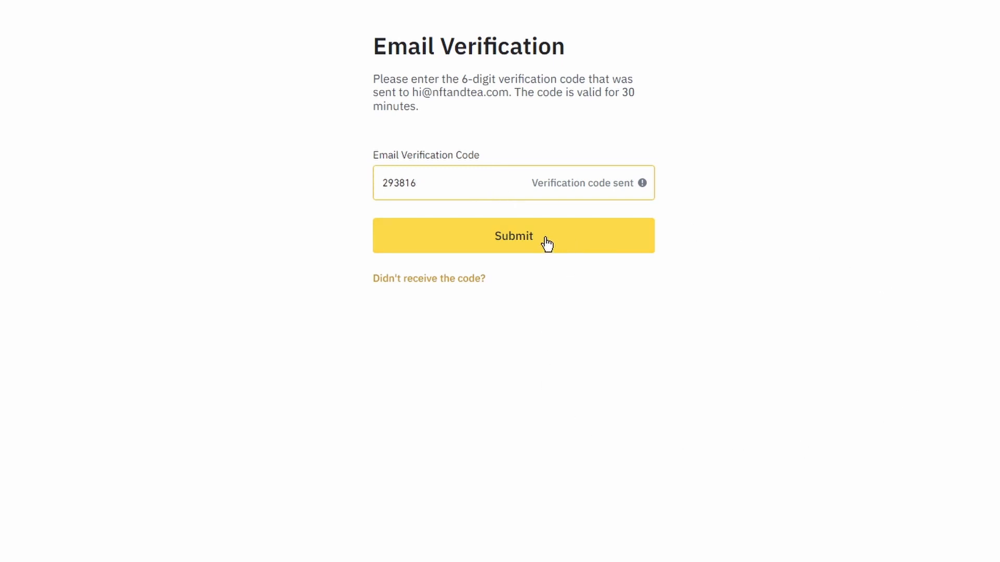
# Submit the email code and verify identity with Greece as residence and nationality, using an ID card
pyautogui.click(514, 236)
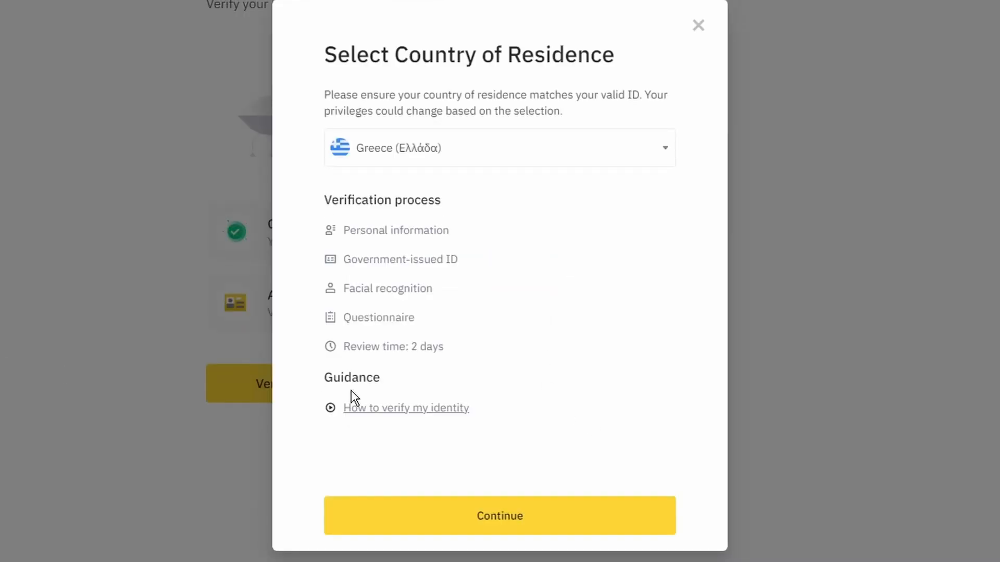
pyautogui.click(499, 514)
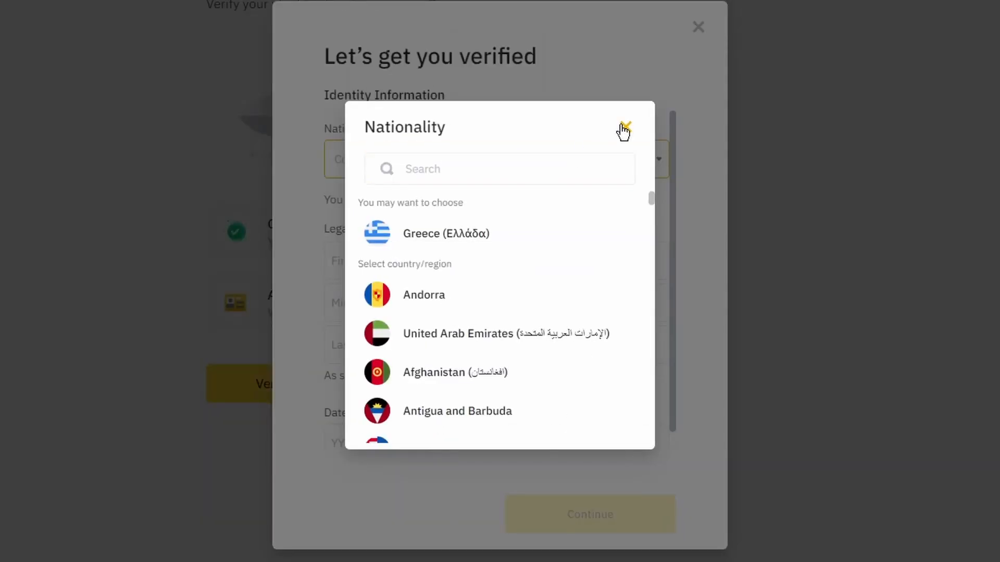
pyautogui.click(624, 127)
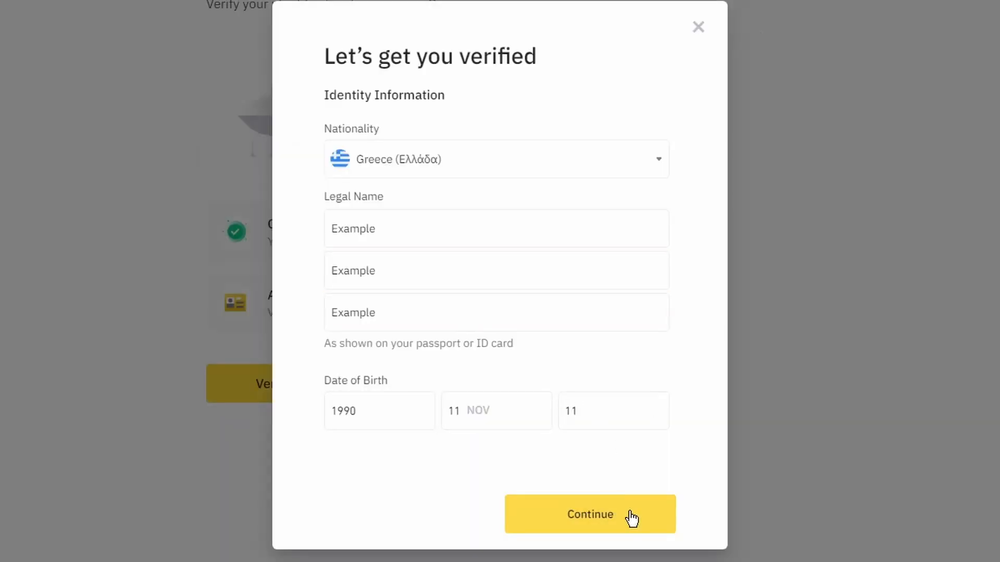
pyautogui.click(588, 514)
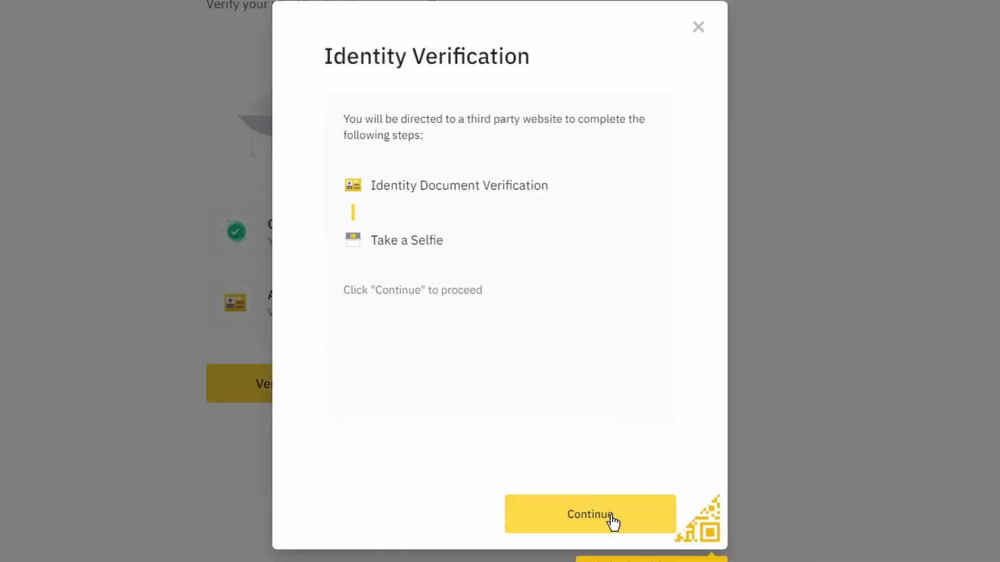
pyautogui.click(589, 514)
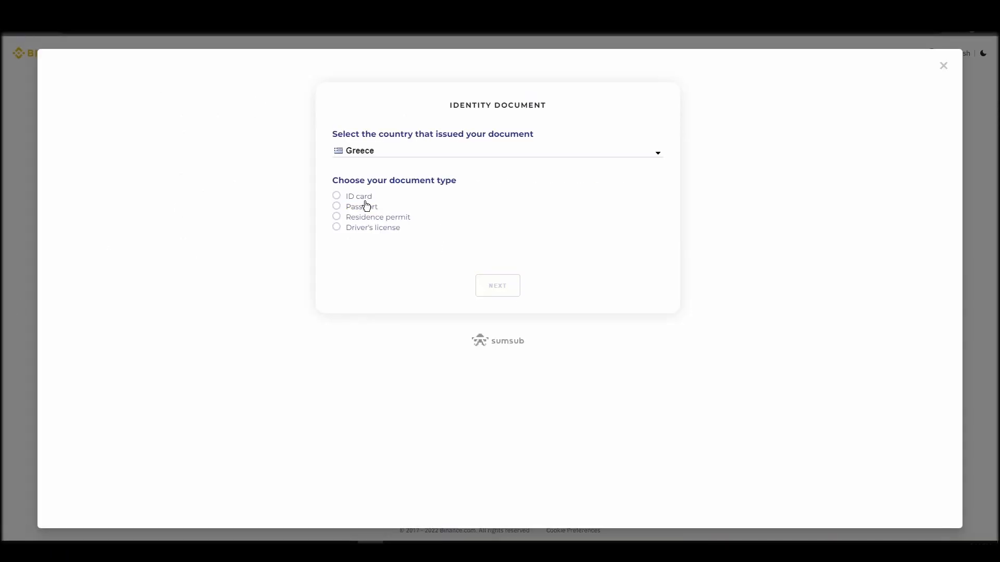
pyautogui.click(496, 284)
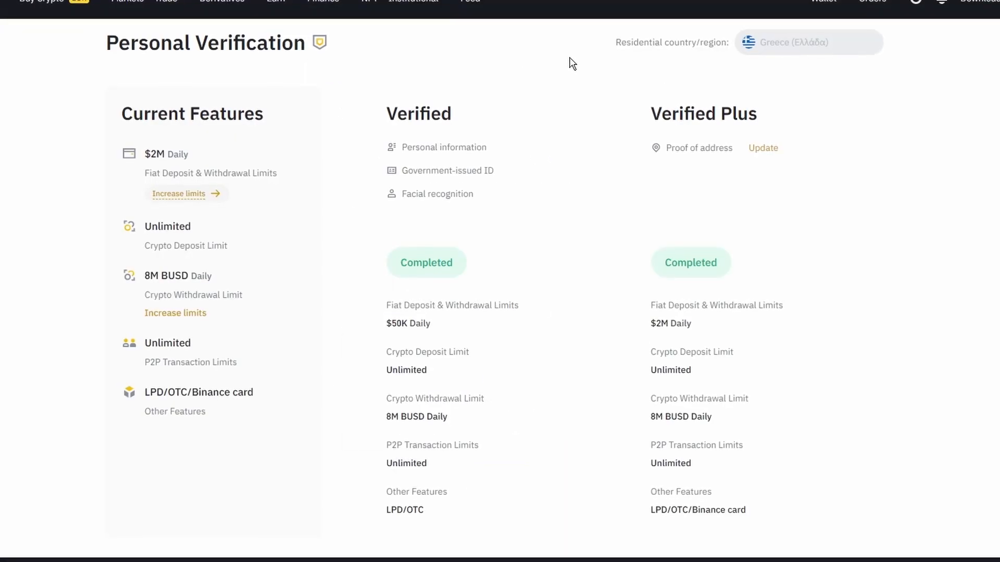
# Scroll the Personal Verification page and return to the Binance homepage
pyautogui.scroll(3)
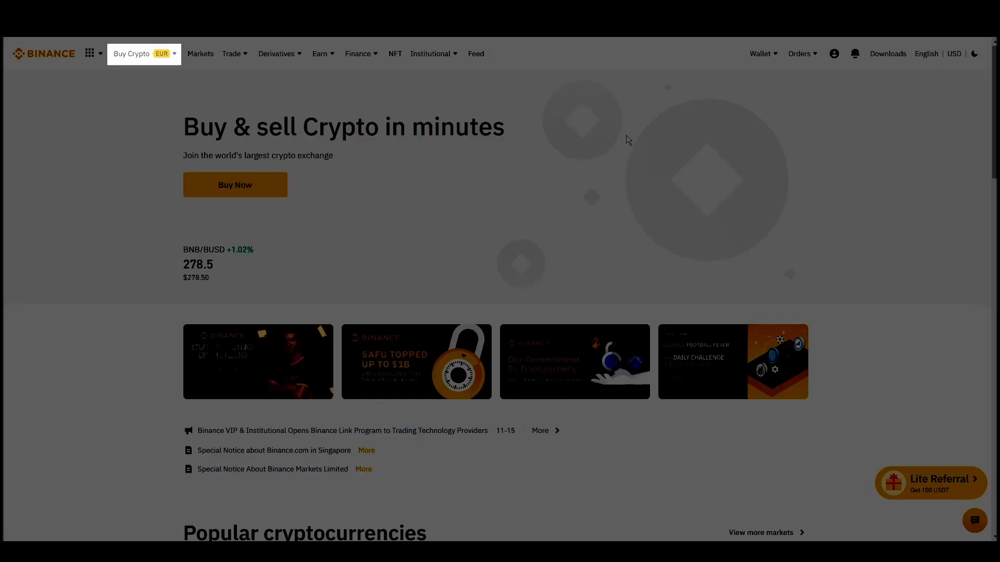
# Open the Buy Crypto menu to see card, bank, balance and P2P payment options
pyautogui.click(135, 53)
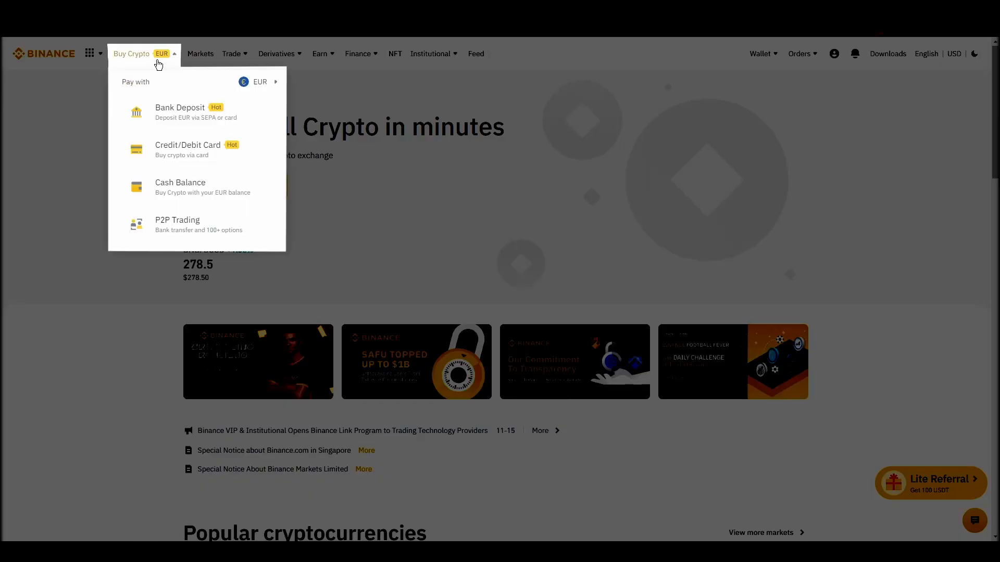
pyautogui.moveTo(245, 224)
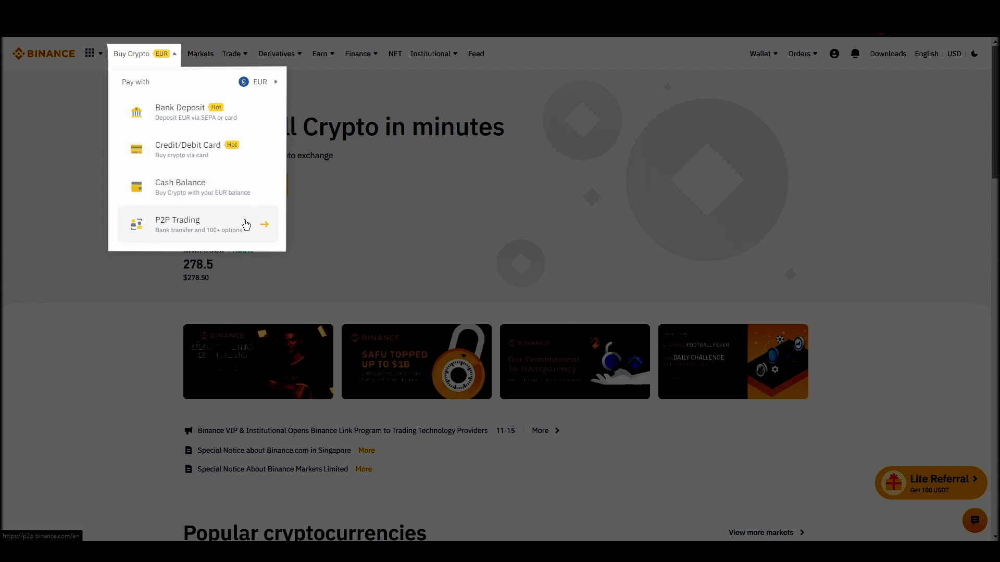
pyautogui.moveTo(228, 149)
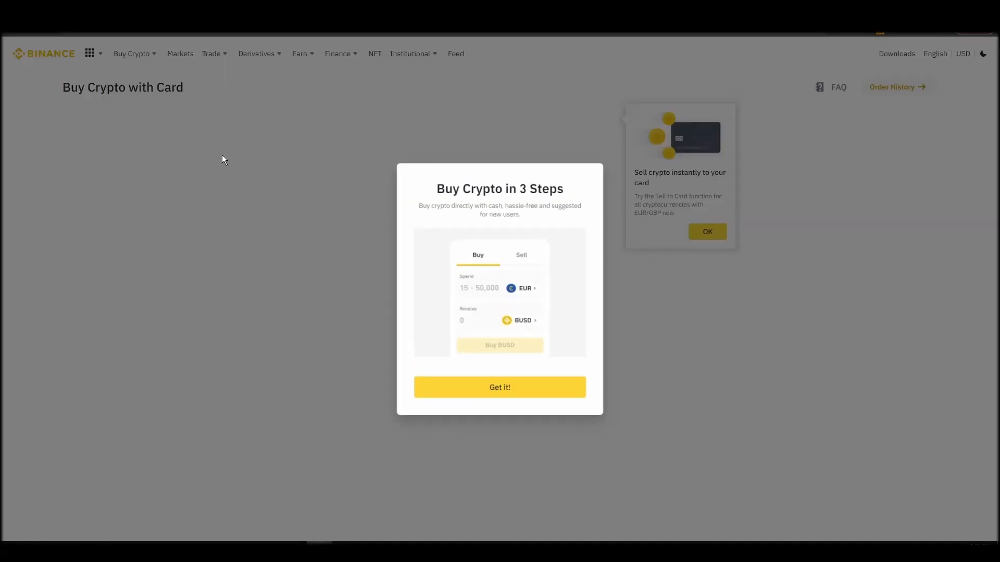
# Dismiss the purchase tips and set ETH as the coin to receive
pyautogui.click(499, 386)
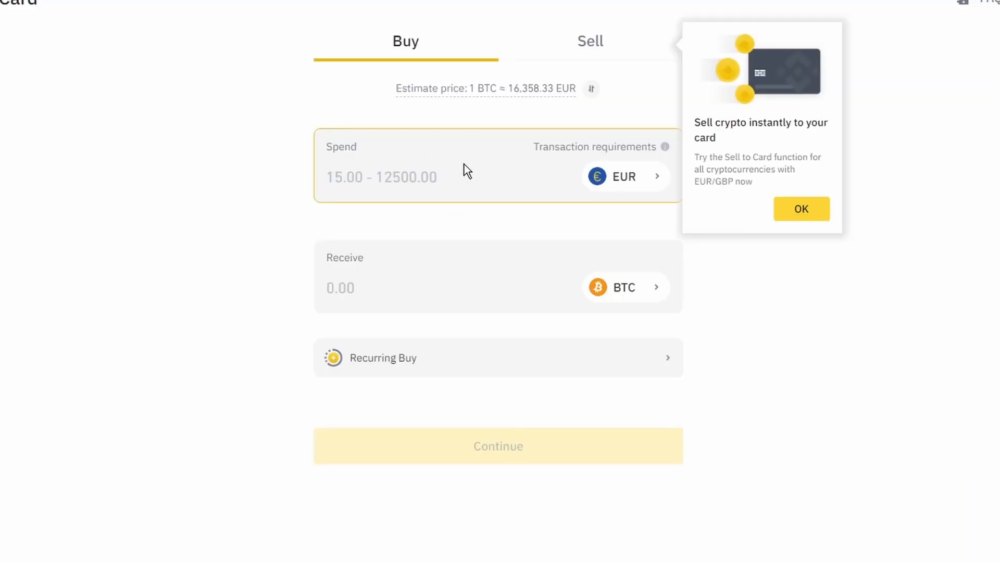
pyautogui.click(625, 287)
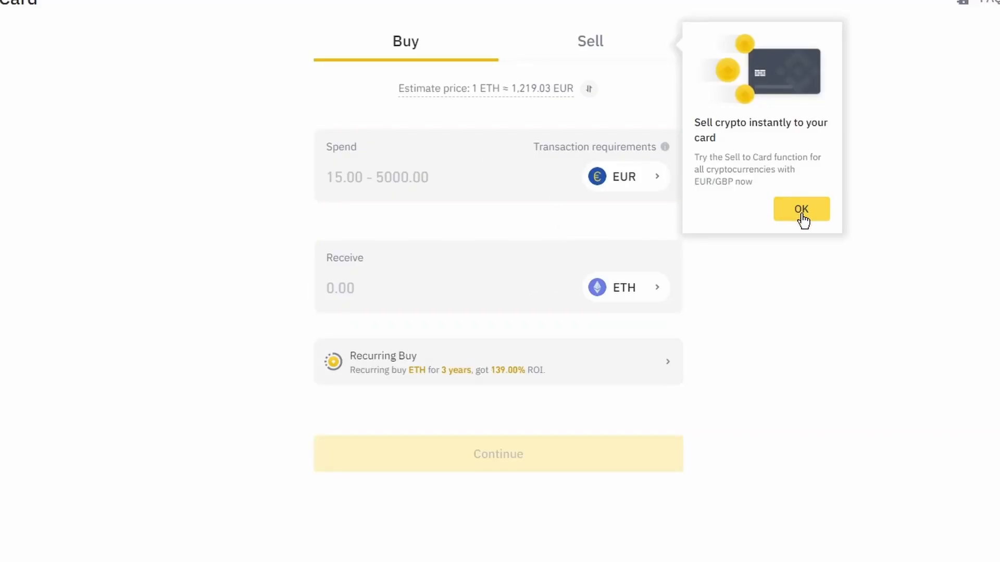
pyautogui.click(800, 209)
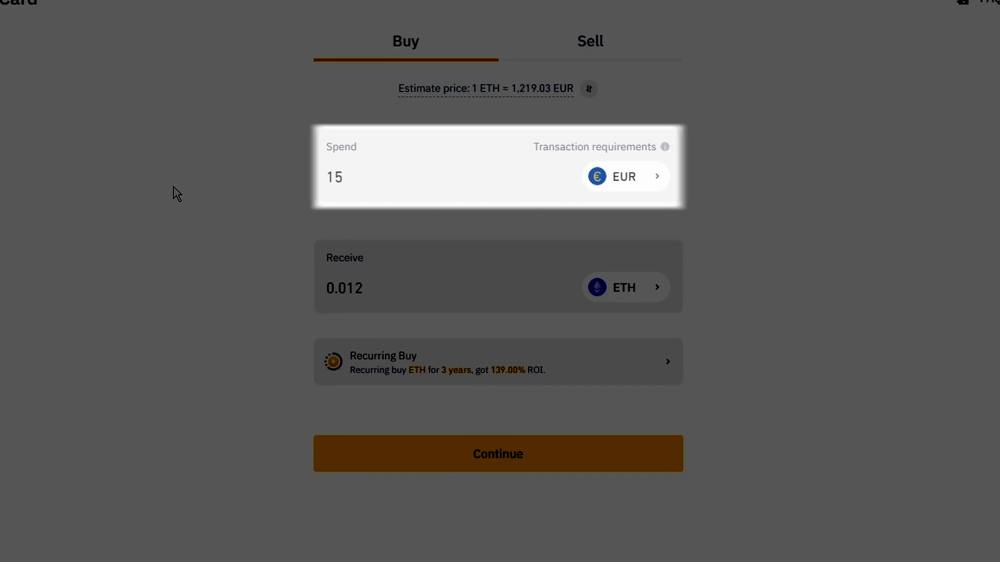
# Spend 15 EUR on the ETH purchase, then open the Chrome Web Store via Google
pyautogui.click(421, 177)
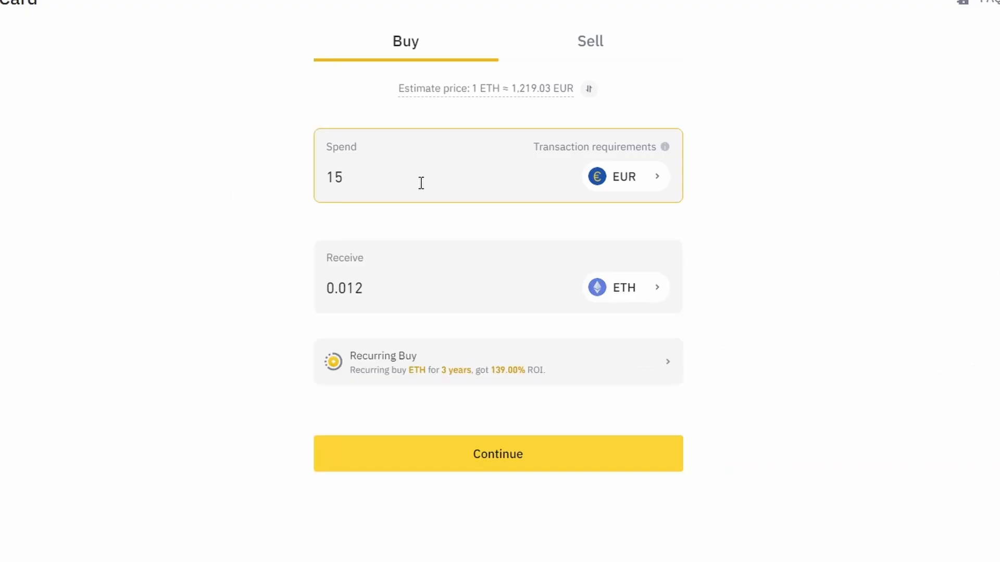
pyautogui.click(497, 454)
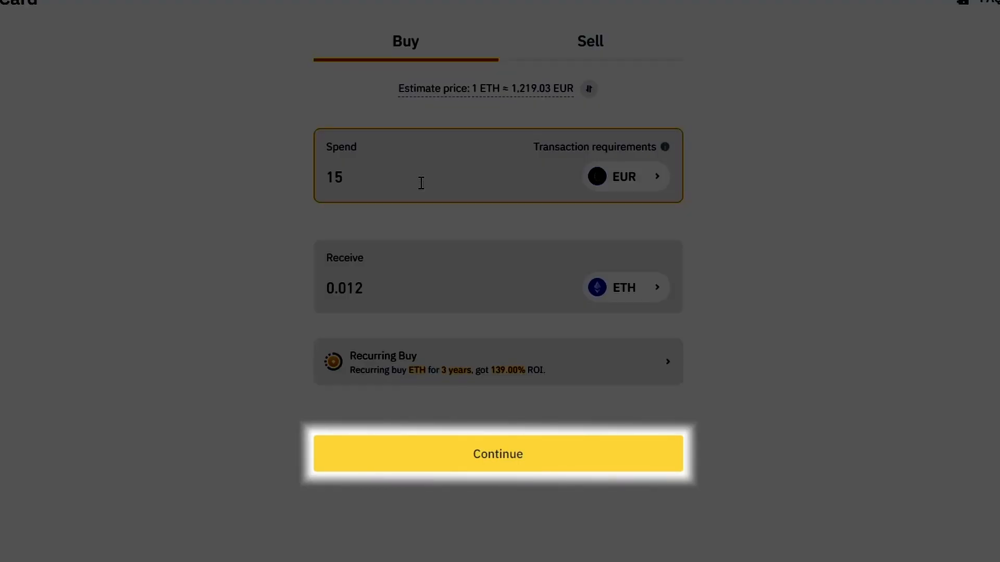
pyautogui.click(497, 454)
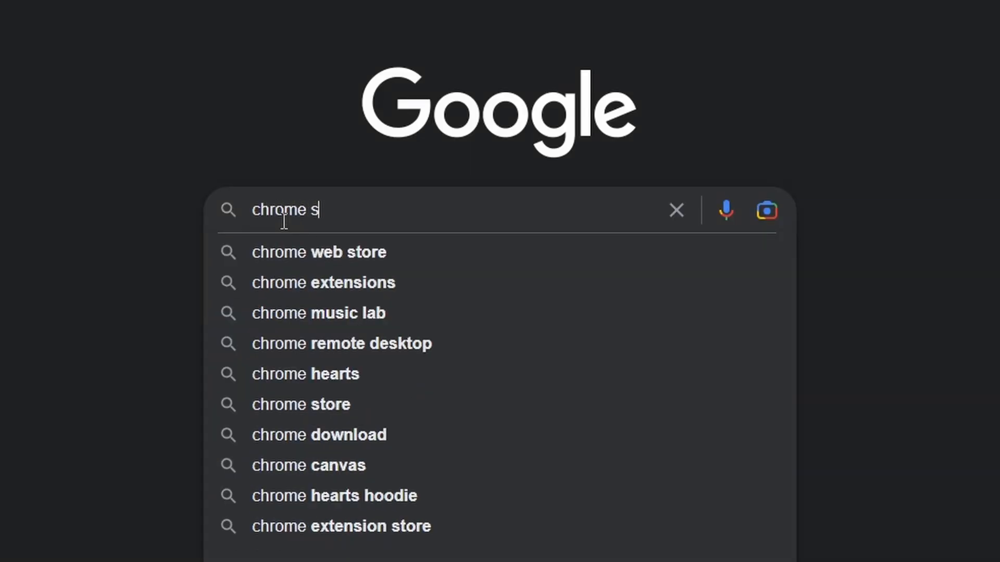
pyautogui.click(300, 404)
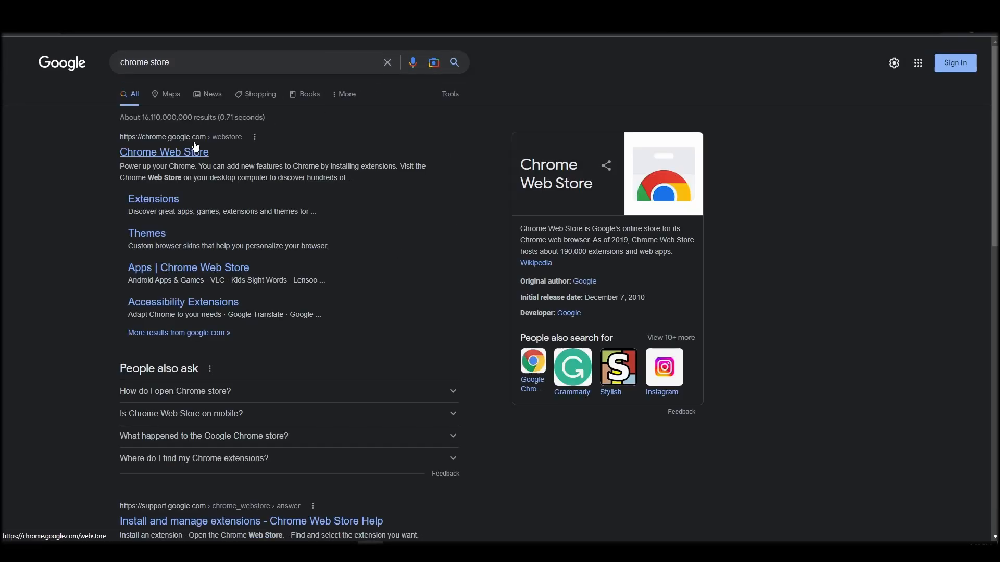
pyautogui.click(164, 151)
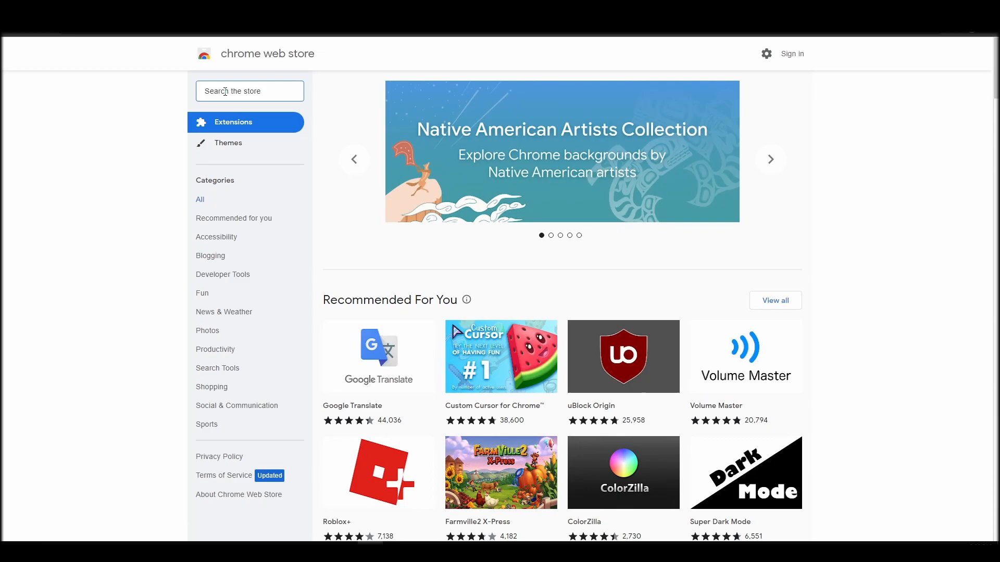
# Search 'metamask' in the store and add the official MetaMask extension to Chrome
pyautogui.write('metamask')
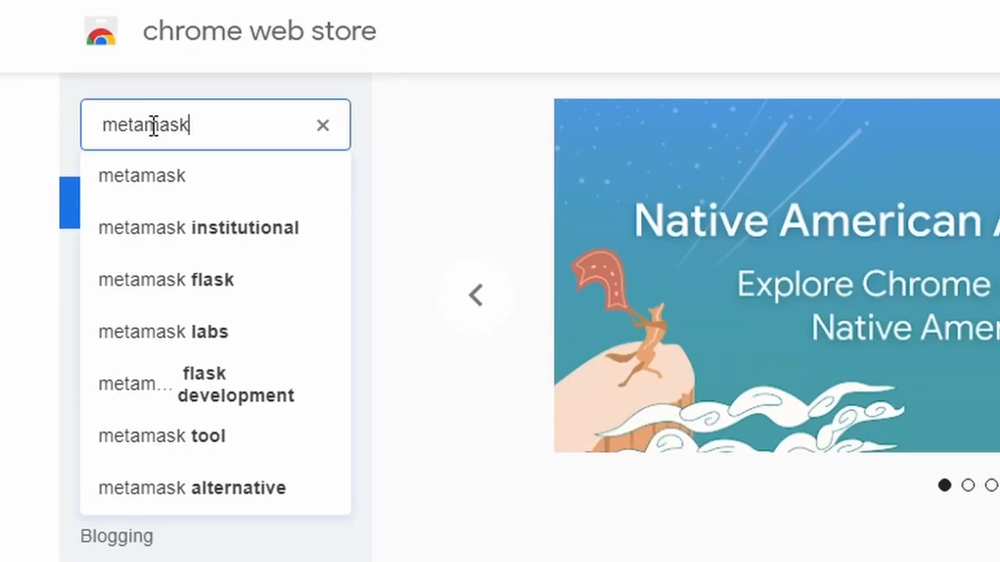
pyautogui.click(141, 176)
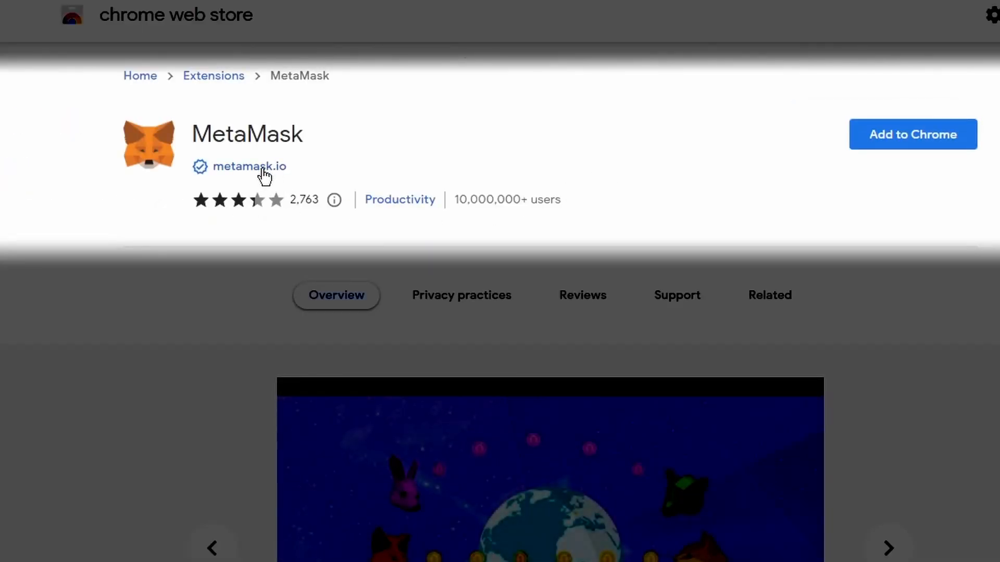
pyautogui.click(249, 166)
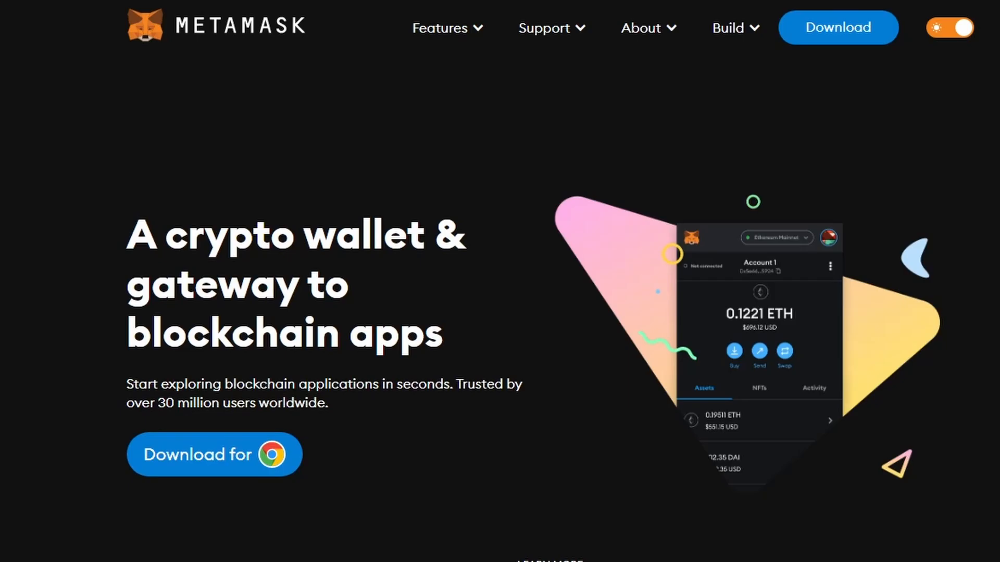
pyautogui.click(214, 455)
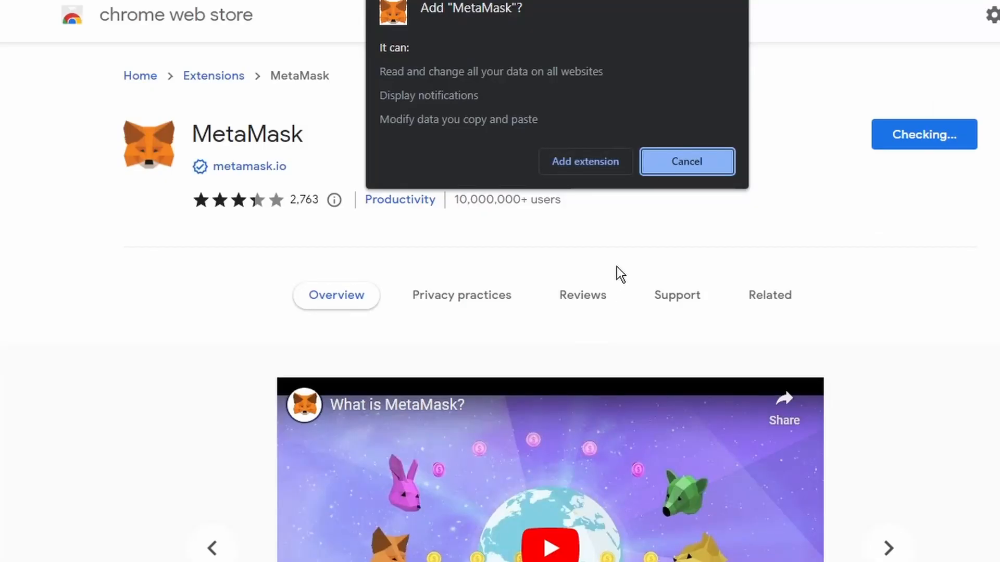
pyautogui.click(687, 162)
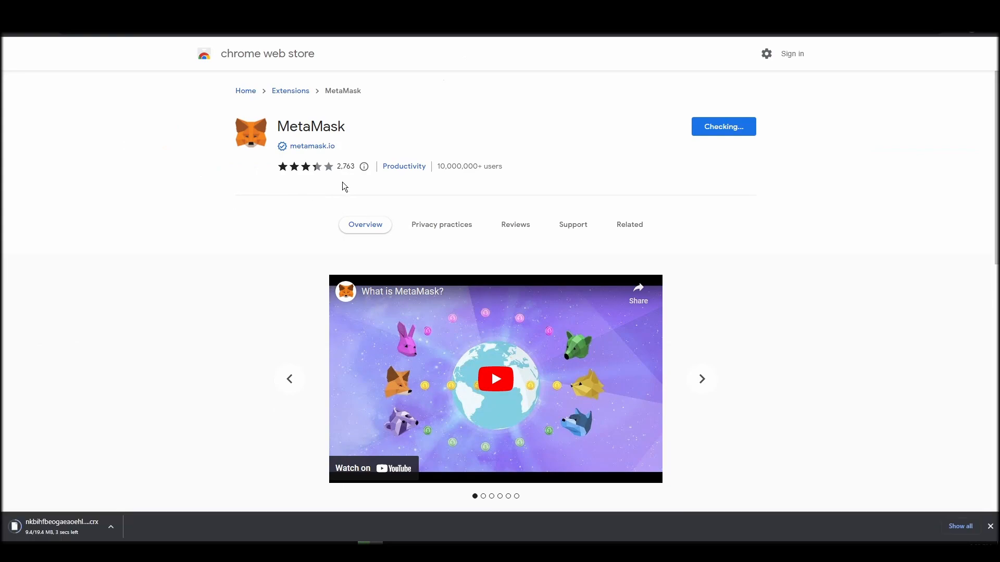
pyautogui.moveTo(295, 248)
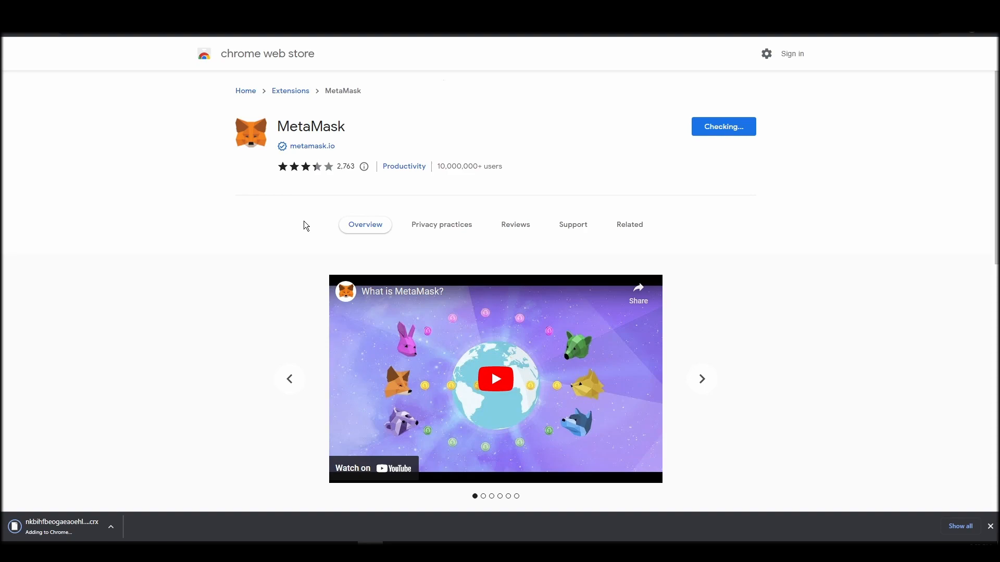
pyautogui.moveTo(307, 215)
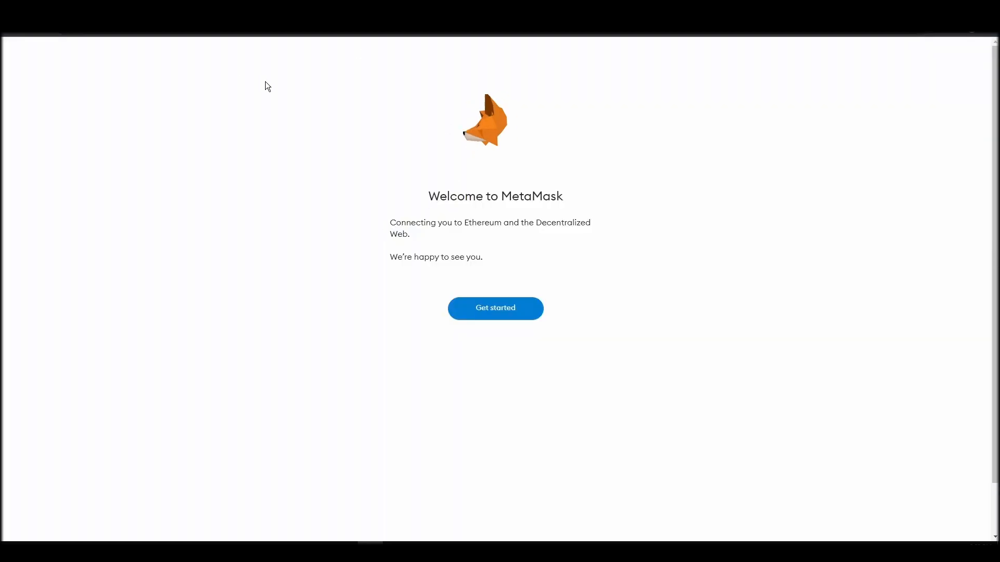
pyautogui.moveTo(534, 282)
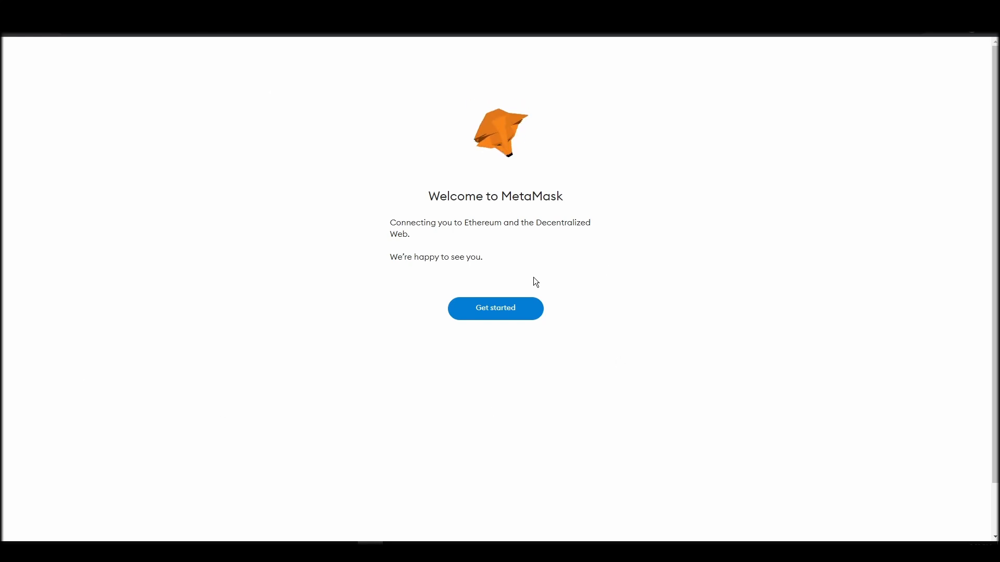
# Answer the data prompt, create a new password-protected MetaMask wallet, and skip past the security video
pyautogui.click(495, 309)
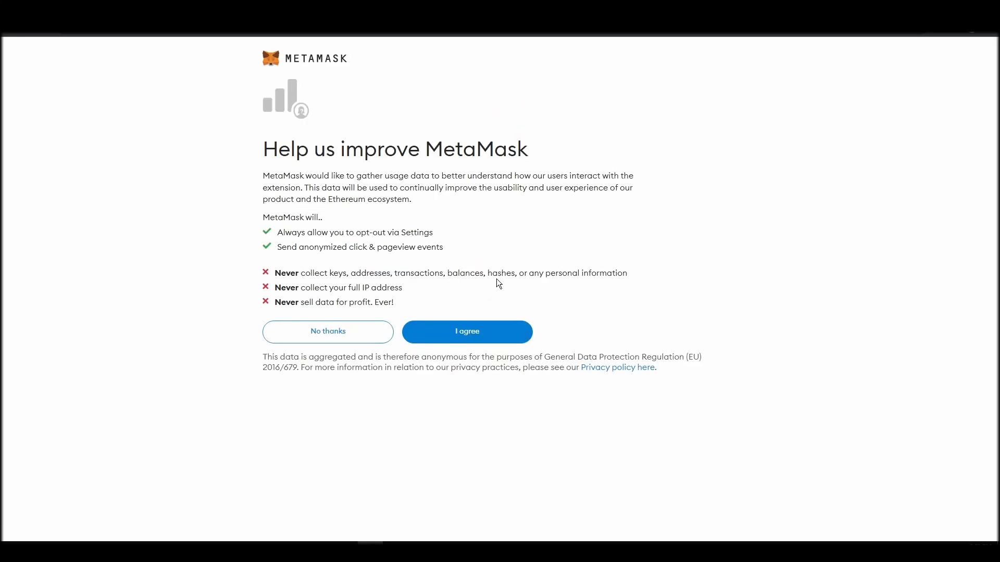
pyautogui.click(467, 331)
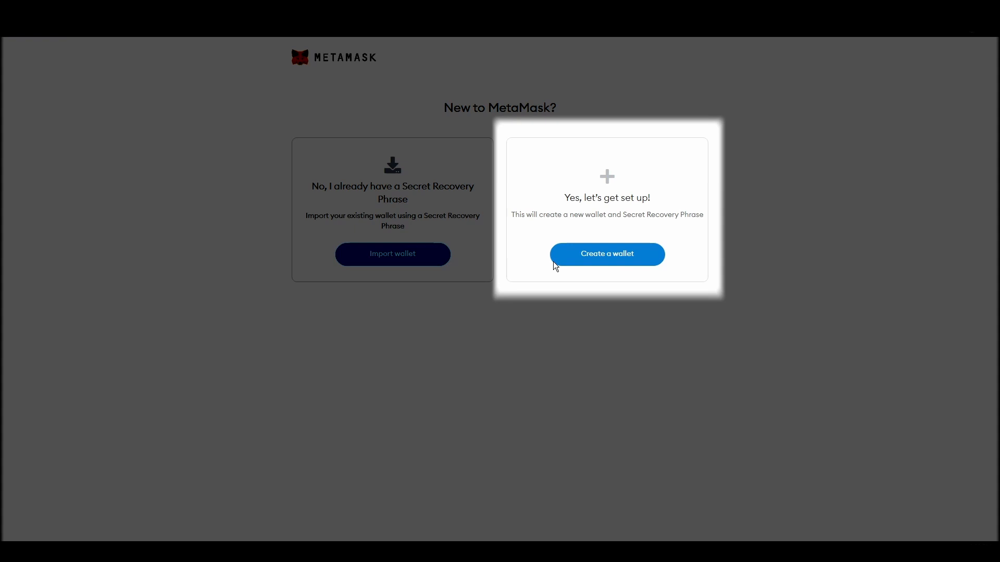
pyautogui.click(606, 254)
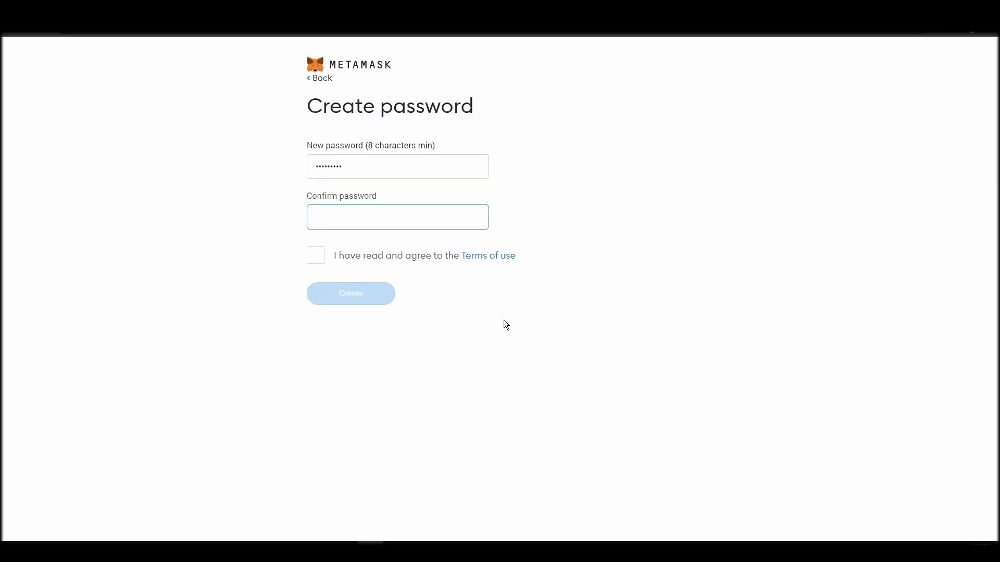
pyautogui.click(315, 256)
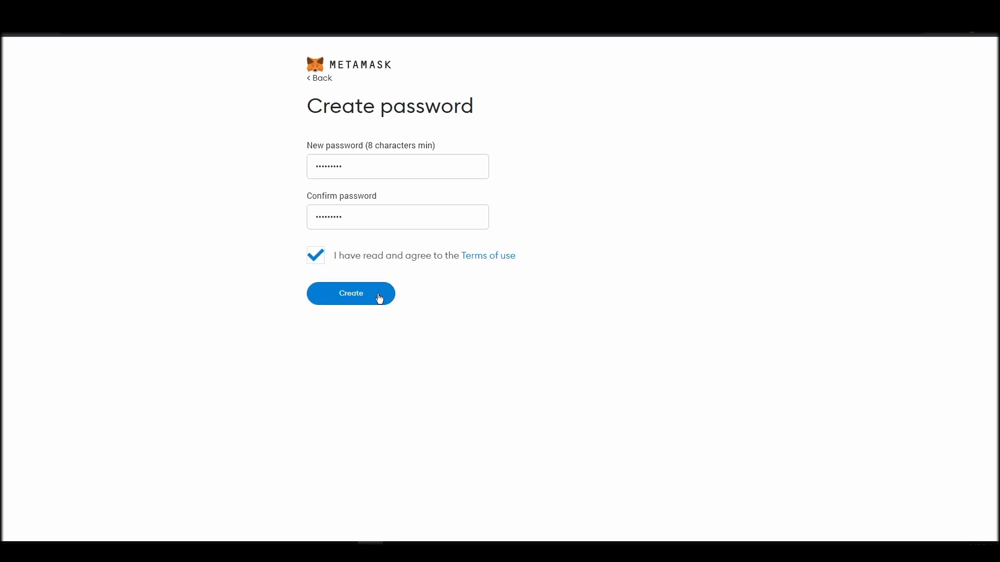
pyautogui.click(351, 293)
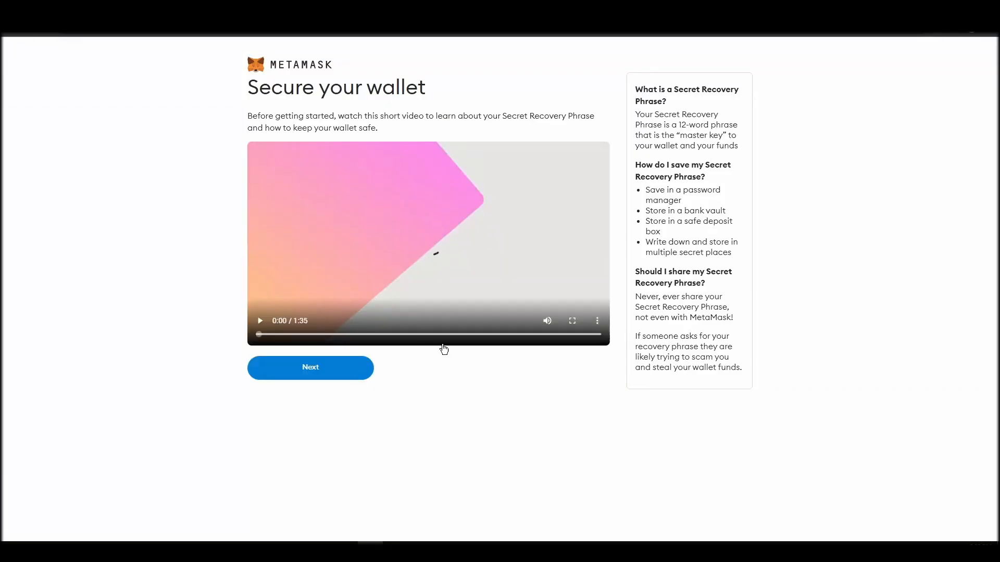
pyautogui.click(309, 367)
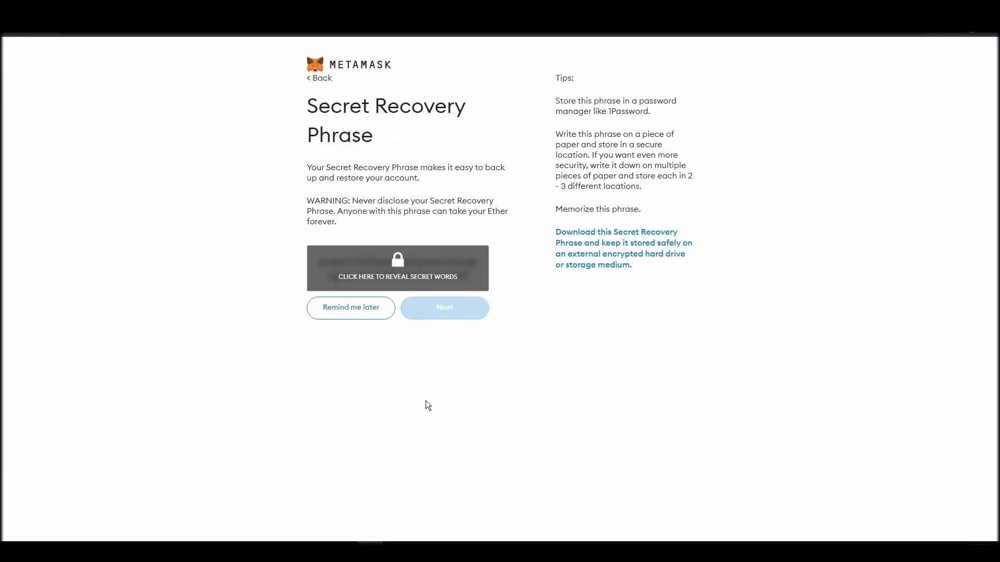
# Reveal the hidden recovery phrase words and continue to the confirmation page
pyautogui.click(397, 267)
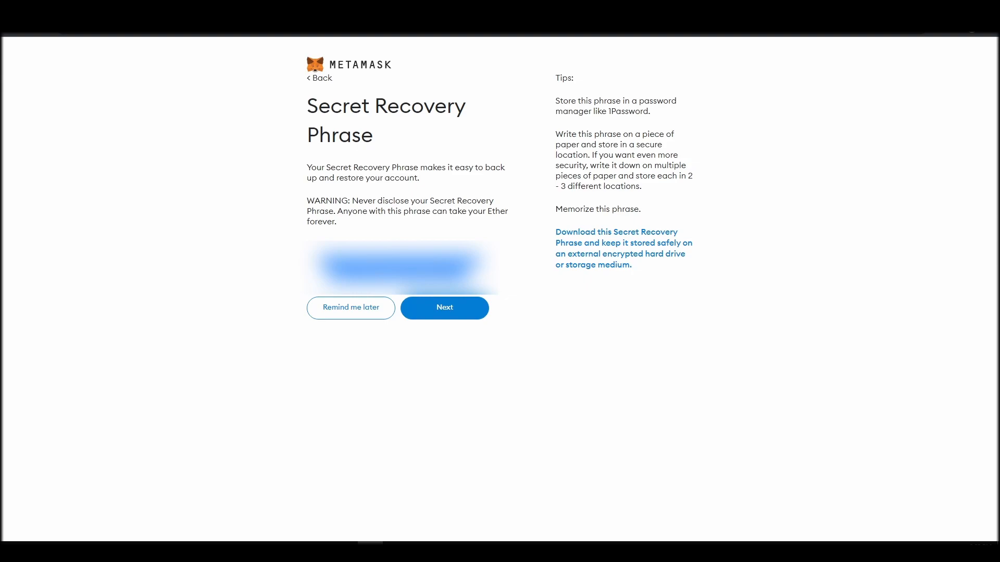
pyautogui.moveTo(461, 309)
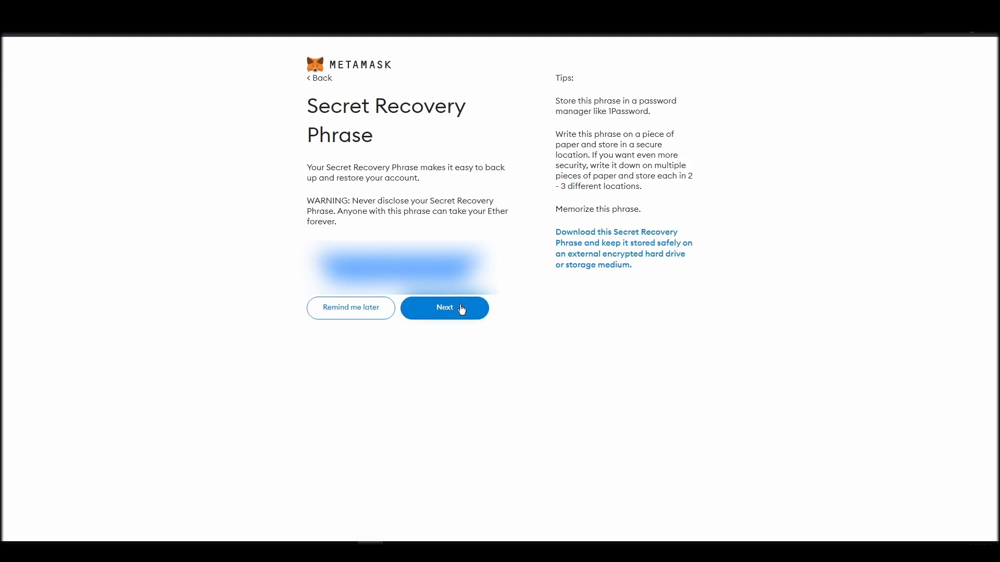
pyautogui.click(444, 307)
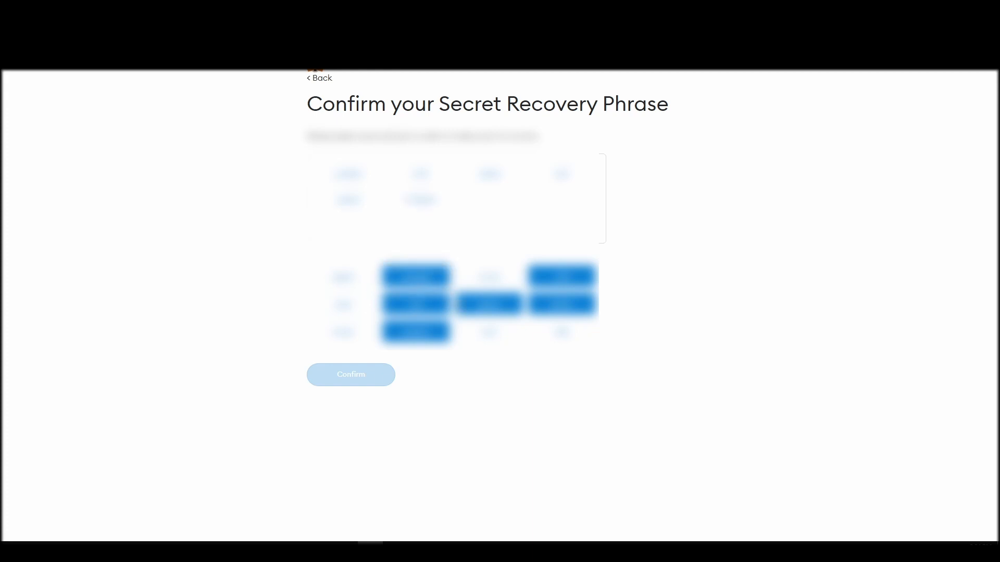
# Confirm the recovery phrase word order and finish the wallet with All done
pyautogui.click(351, 374)
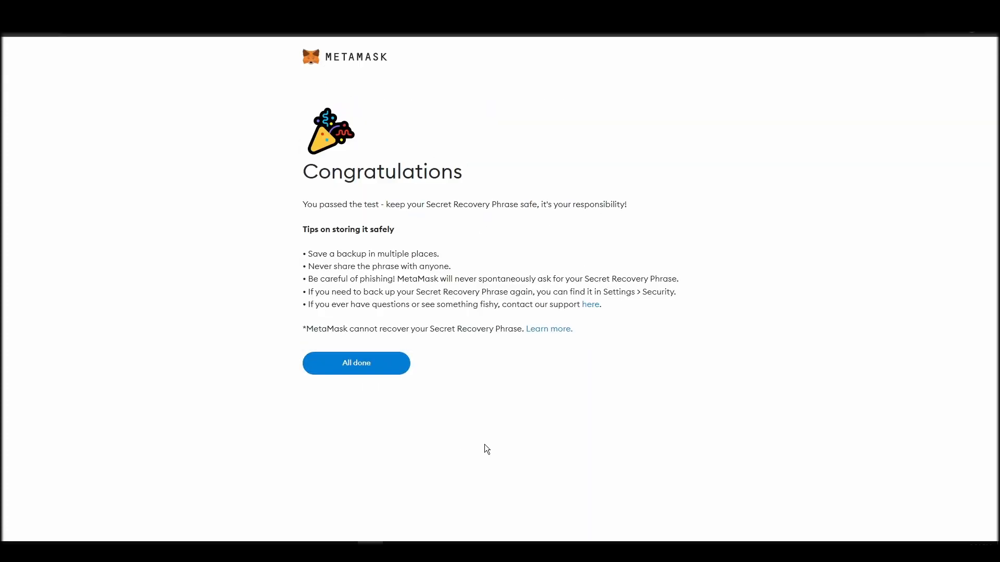
pyautogui.click(356, 363)
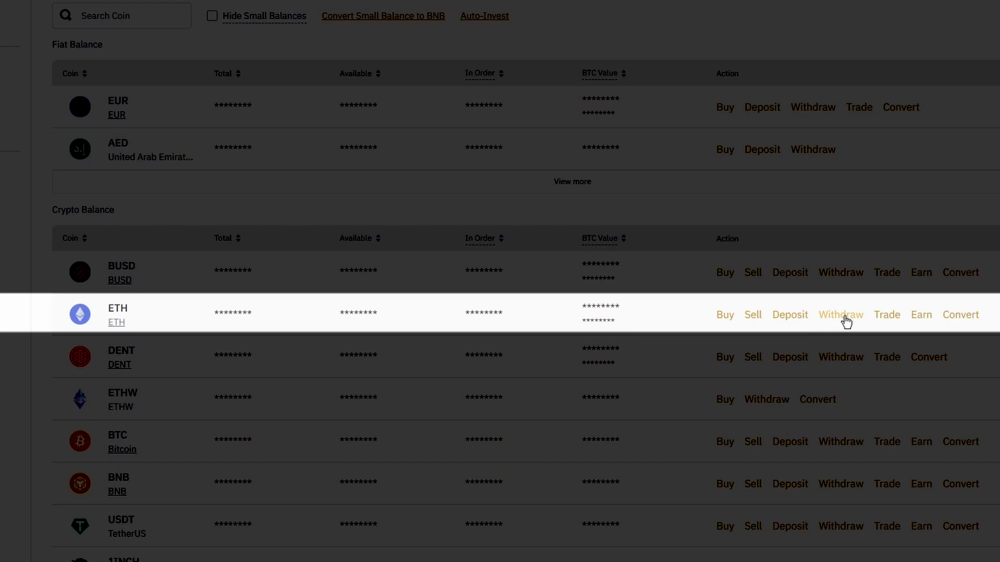
# Start an ETH withdrawal, dismiss the safety warning, and paste the MetaMask address as destination
pyautogui.click(840, 314)
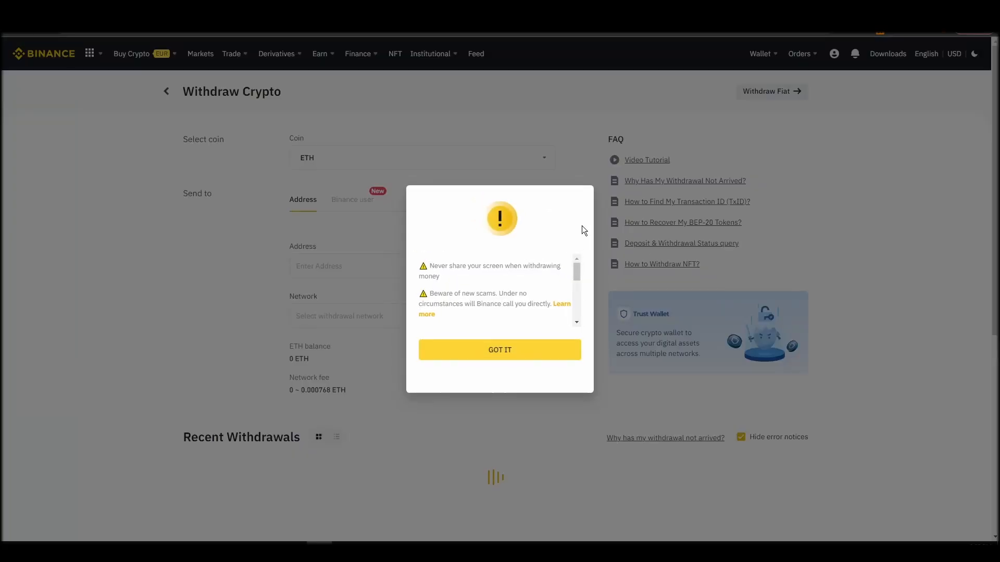
pyautogui.click(499, 349)
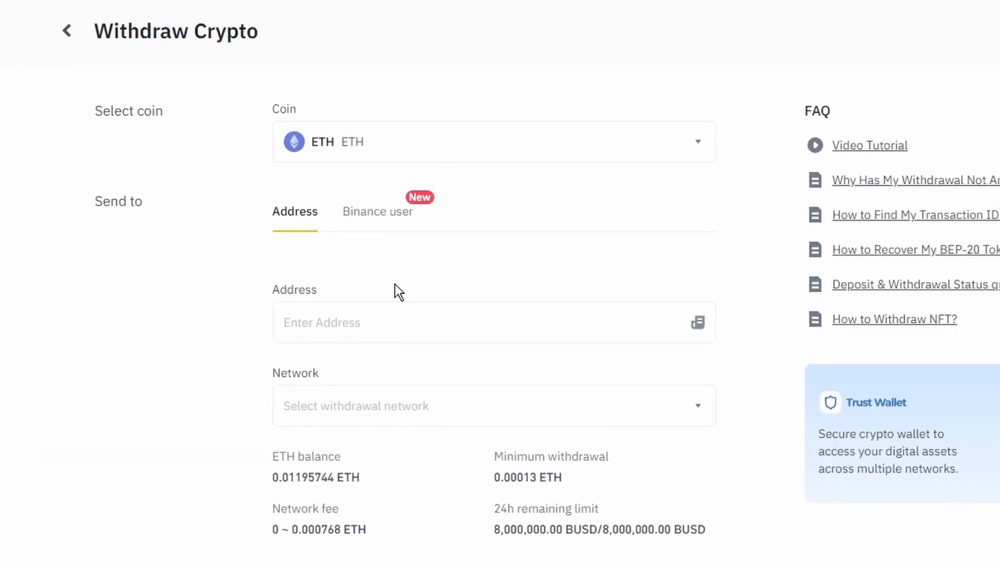
pyautogui.moveTo(400, 281)
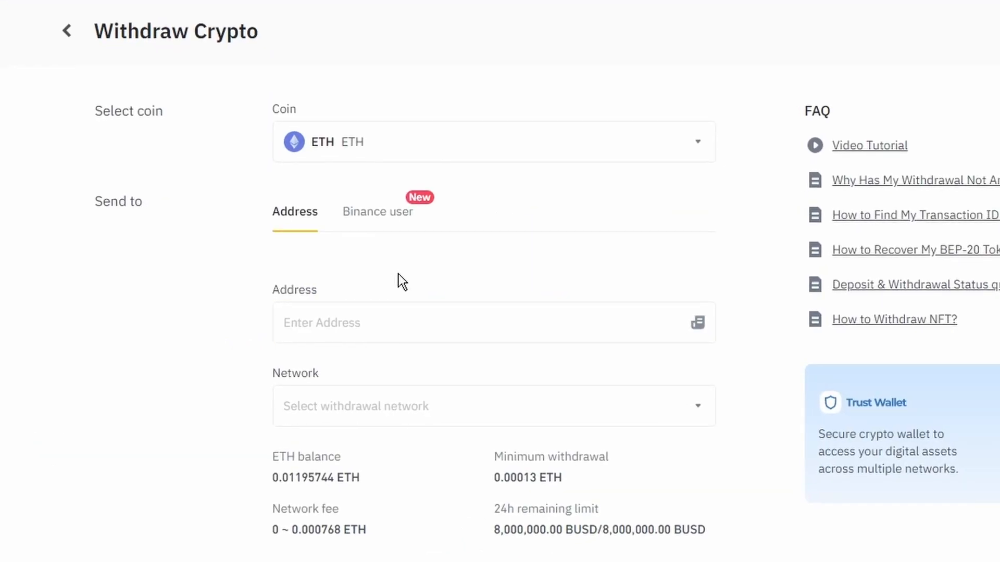
pyautogui.rightClick(382, 323)
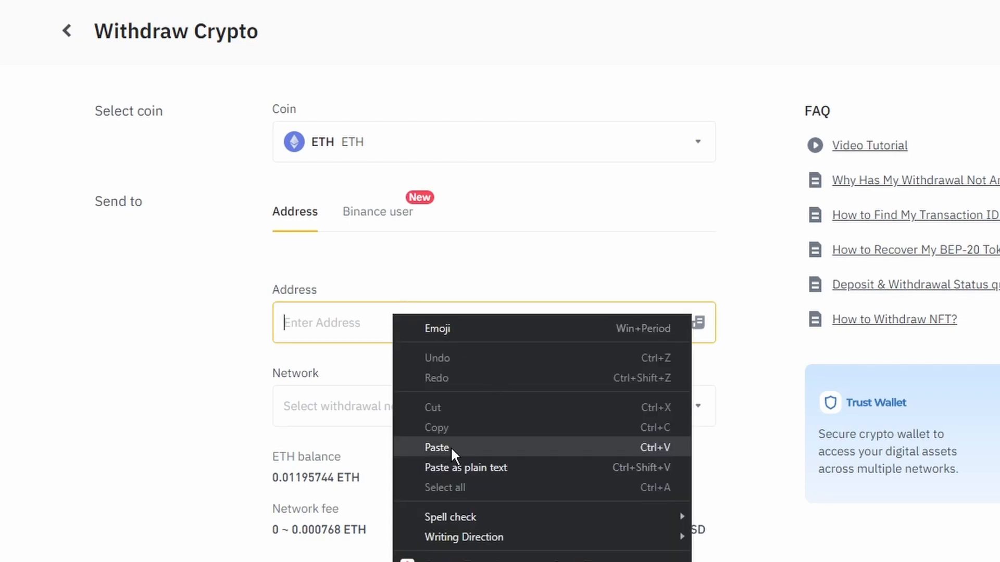
pyautogui.click(437, 446)
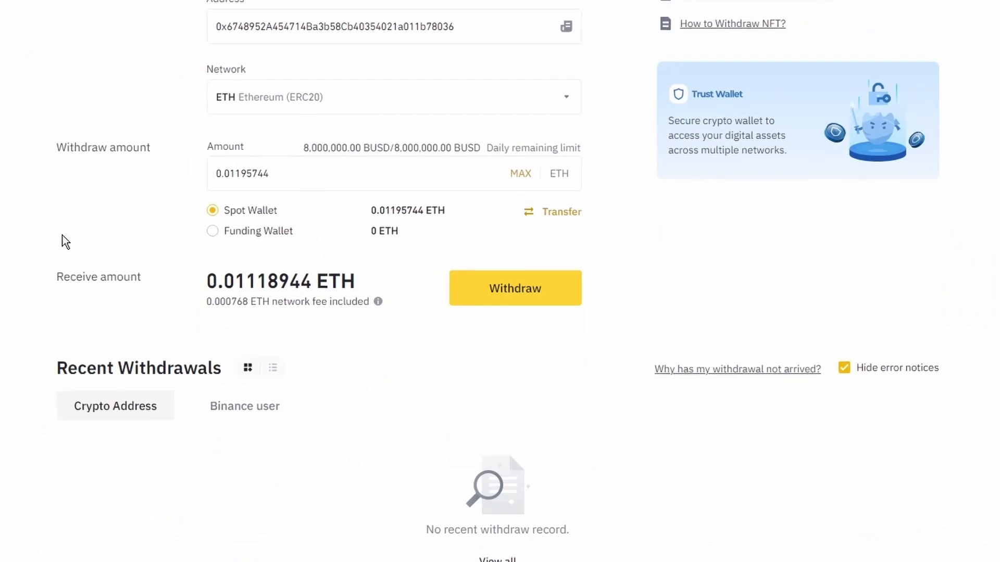
pyautogui.scroll(3)
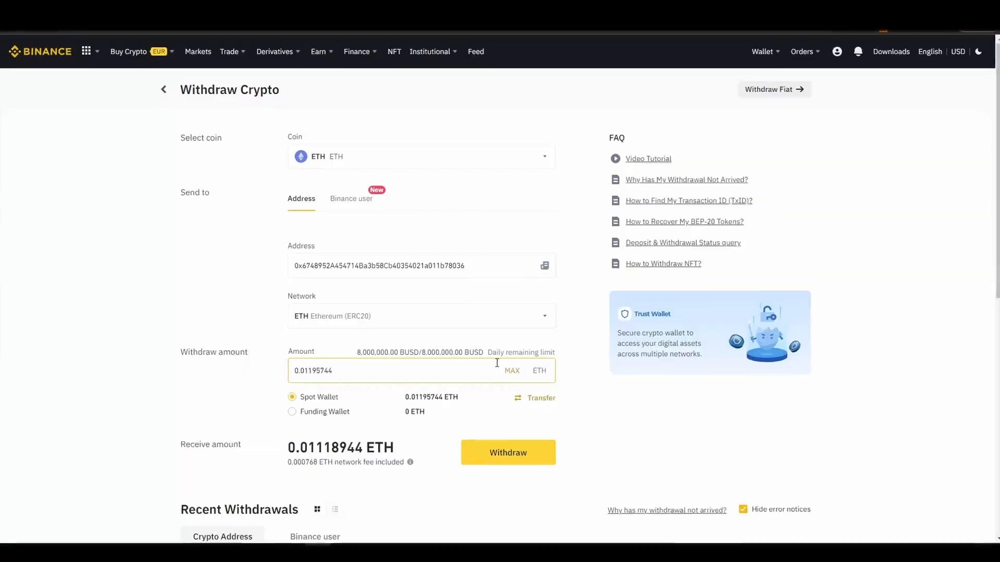
# Submit the ETH withdrawal and confirm its security verification
pyautogui.click(508, 452)
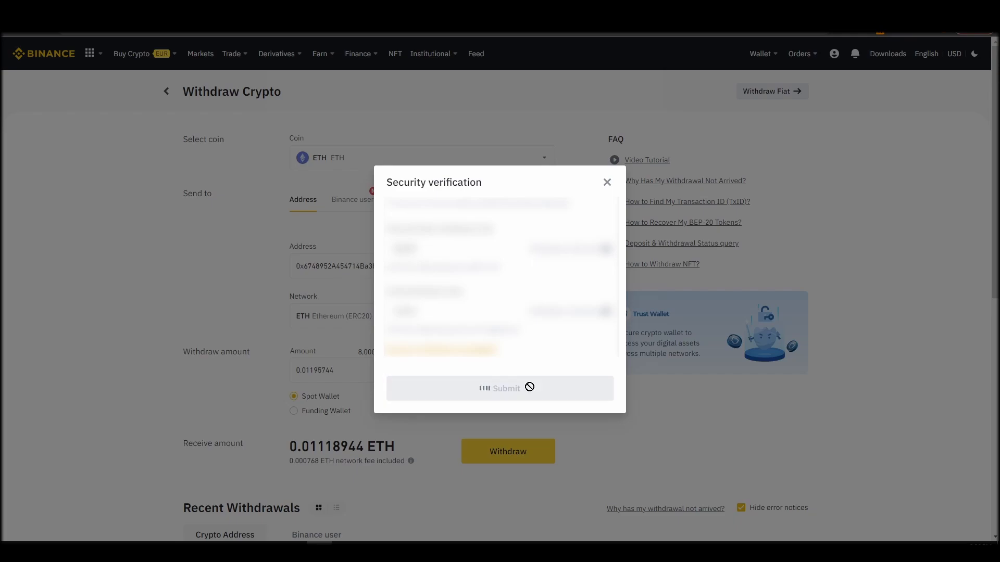
pyautogui.click(606, 181)
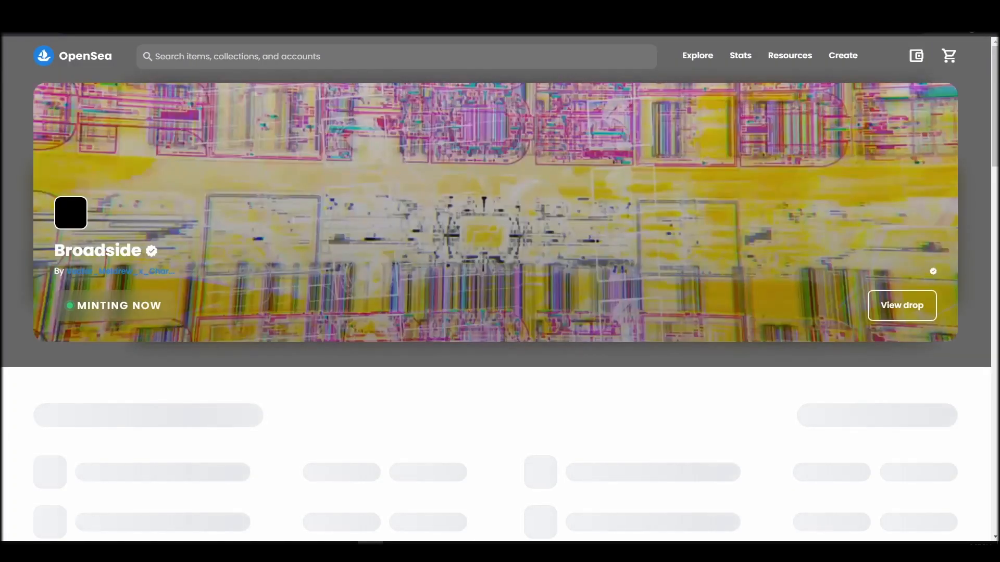
# Connect MetaMask Account 1 to OpenSea
pyautogui.click(883, 56)
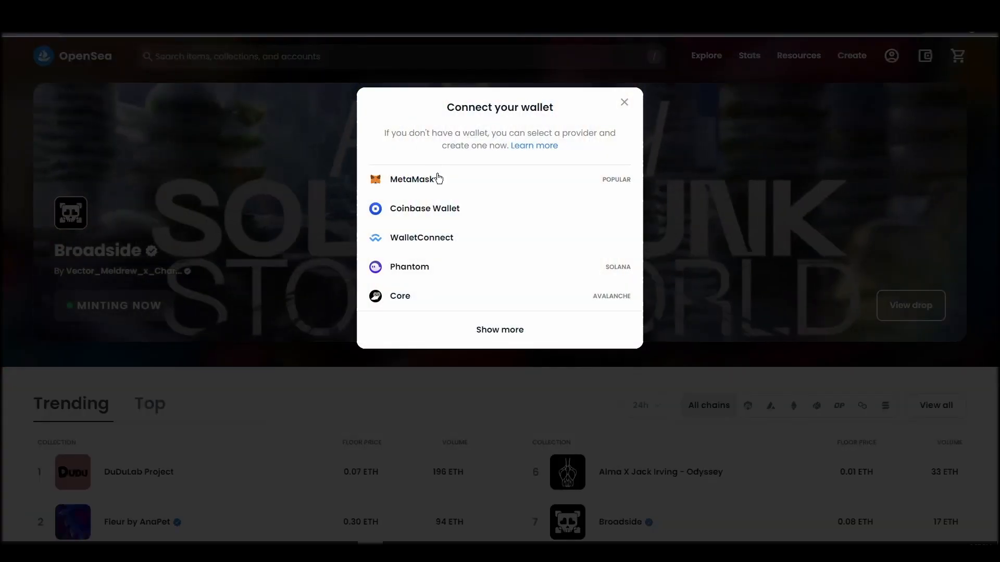
pyautogui.click(413, 179)
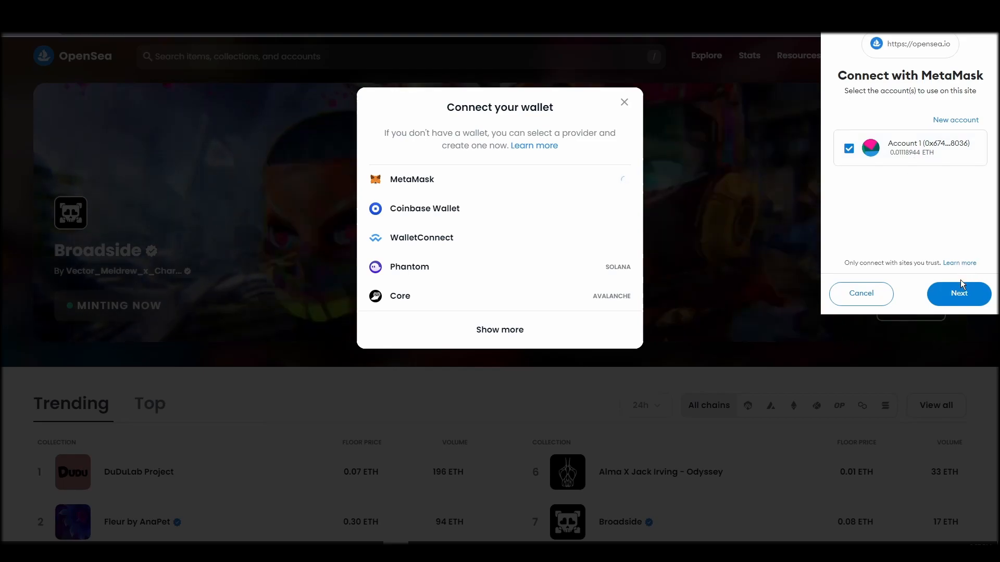
pyautogui.click(958, 293)
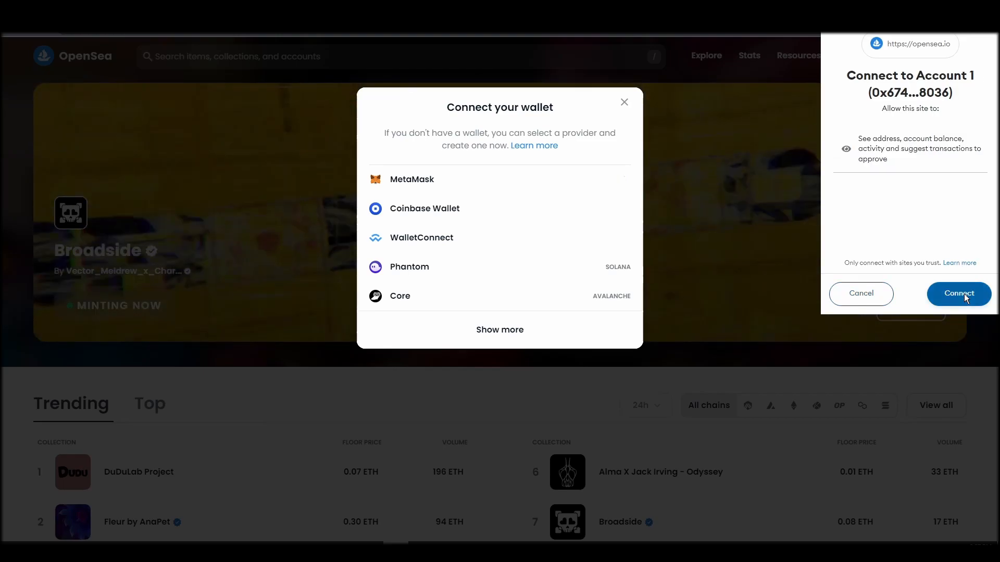
pyautogui.click(958, 293)
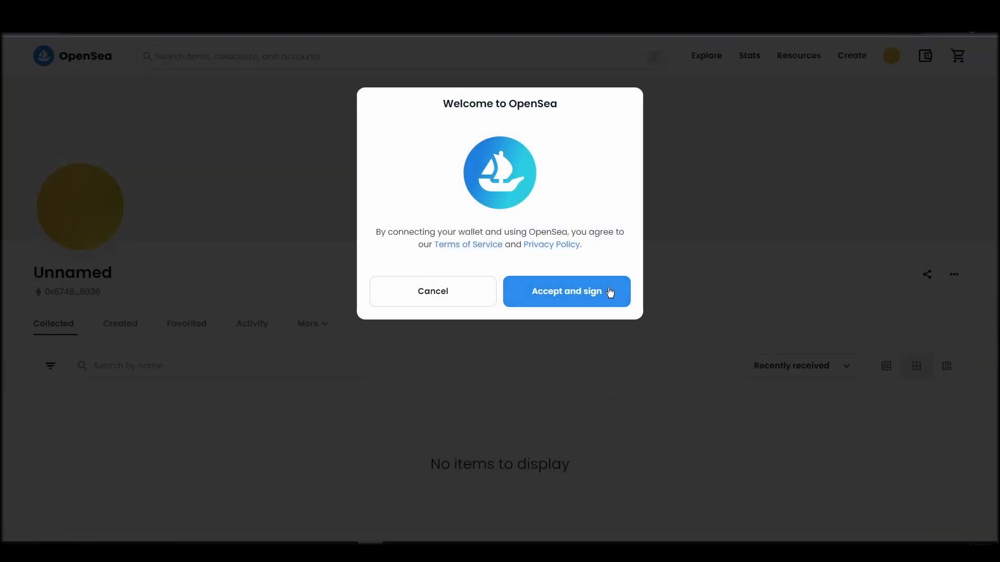
# Accept OpenSea's terms and sign the welcome message in MetaMask
pyautogui.click(565, 291)
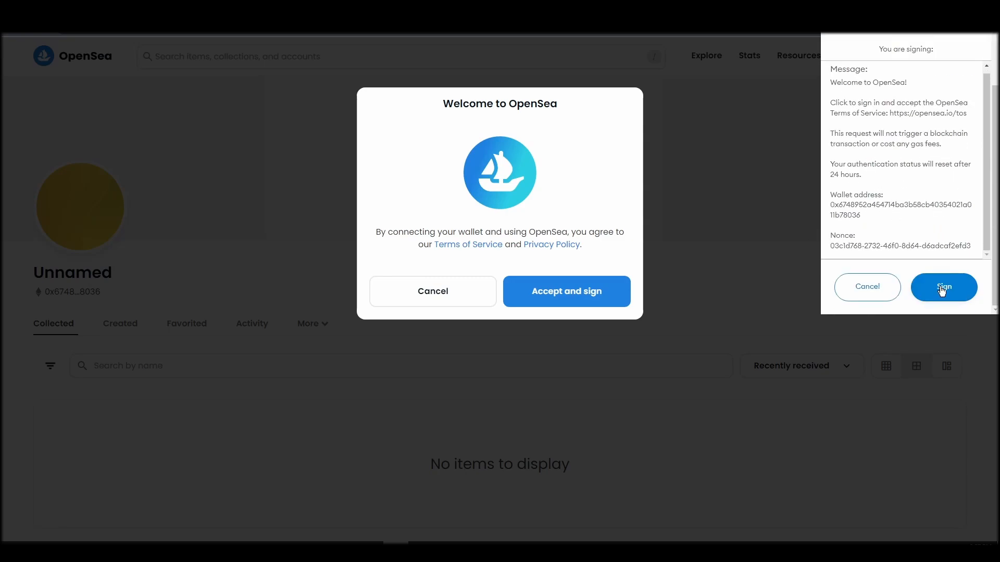
pyautogui.click(943, 287)
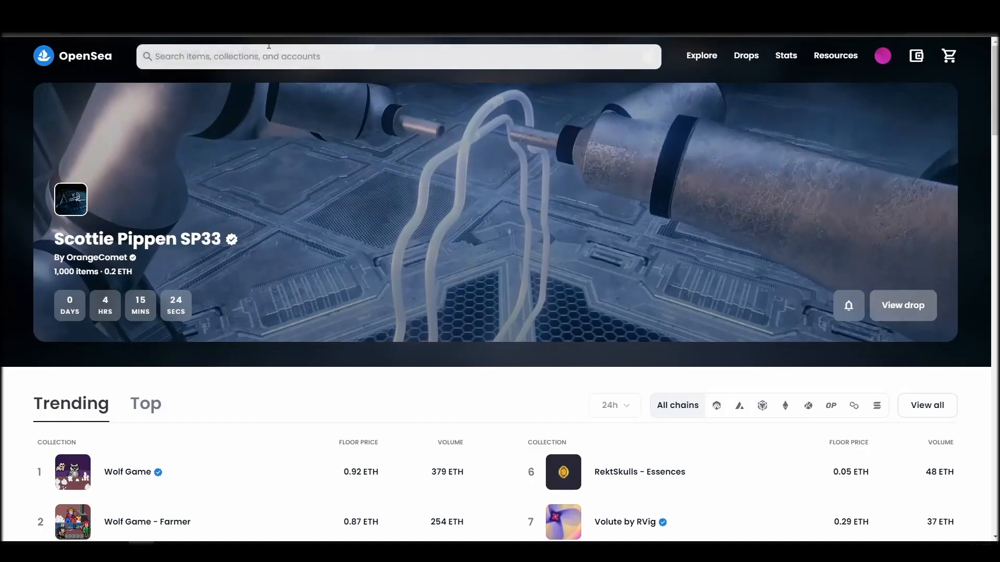
# Search OpenSea for WZRDS and open the WZRD #1232 item page
pyautogui.write('wz')
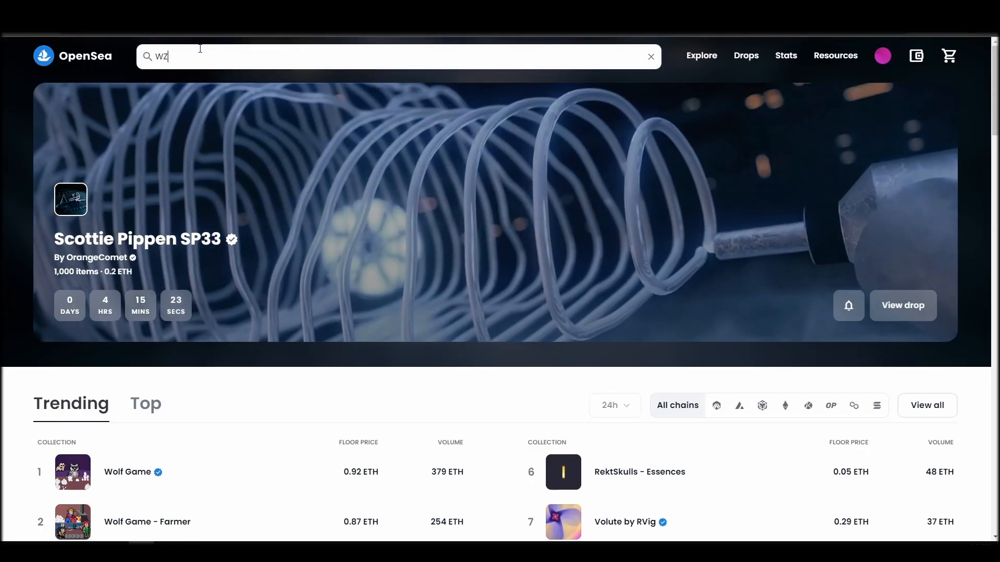
pyautogui.write('RDS')
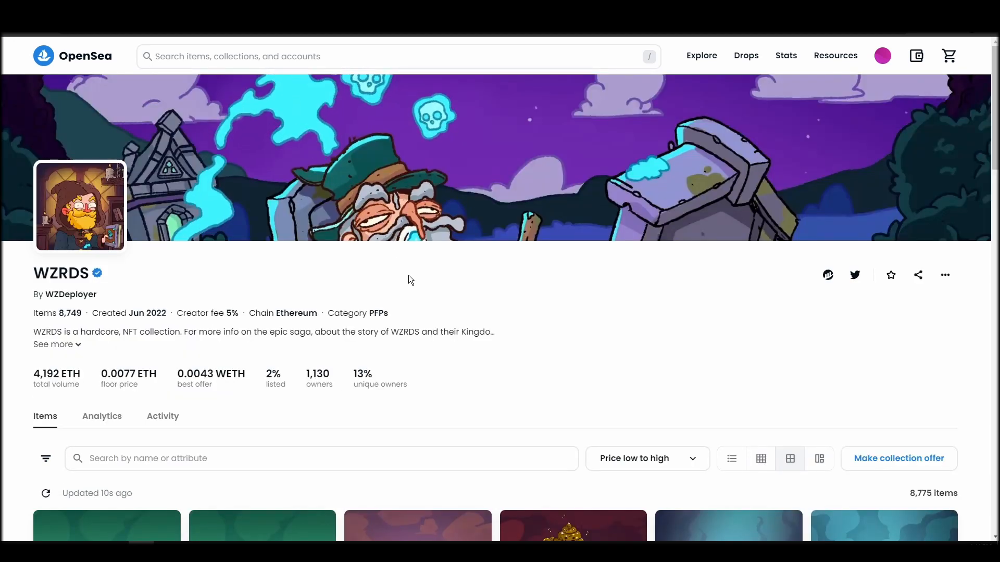
pyautogui.scroll(-3)
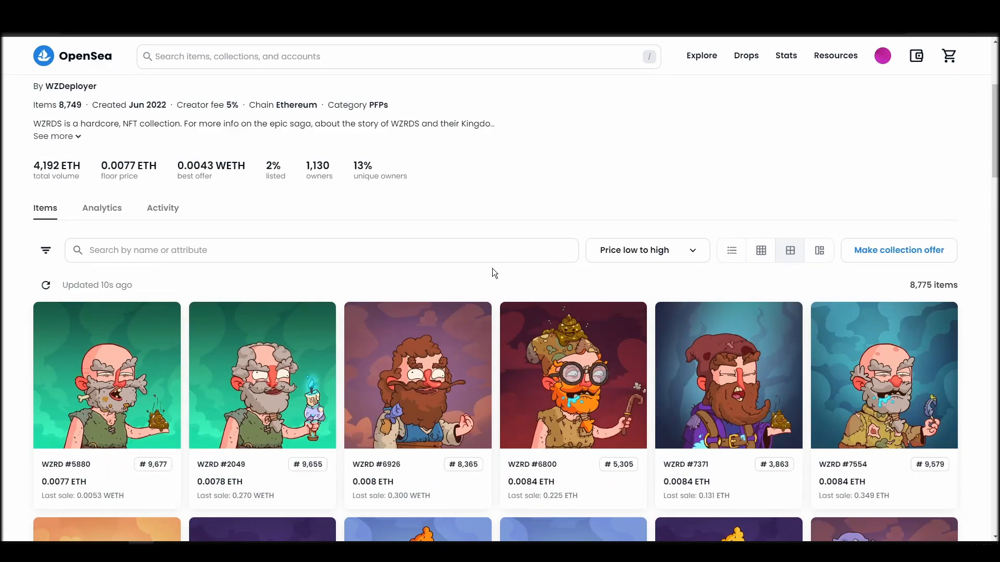
pyautogui.scroll(-3)
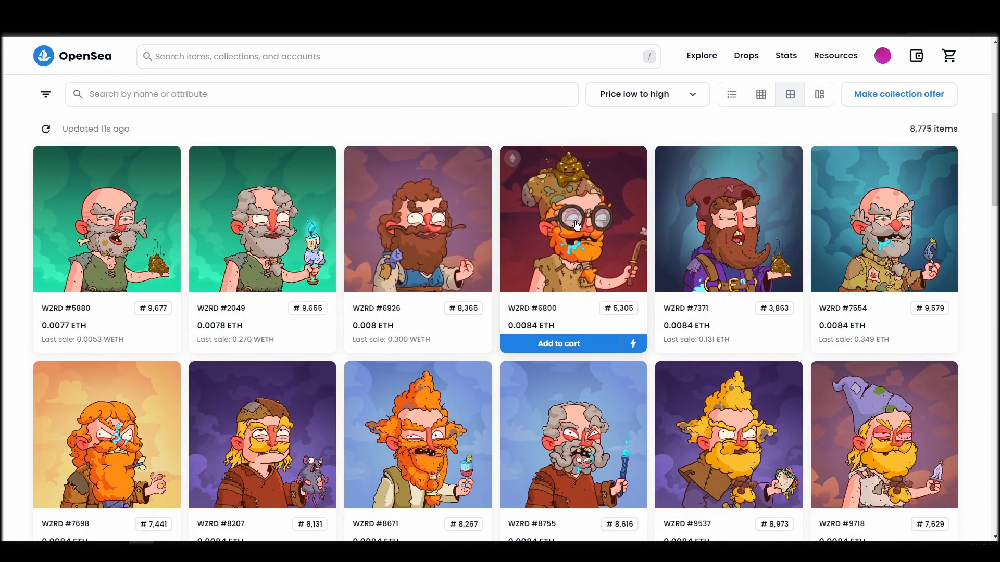
pyautogui.scroll(-3)
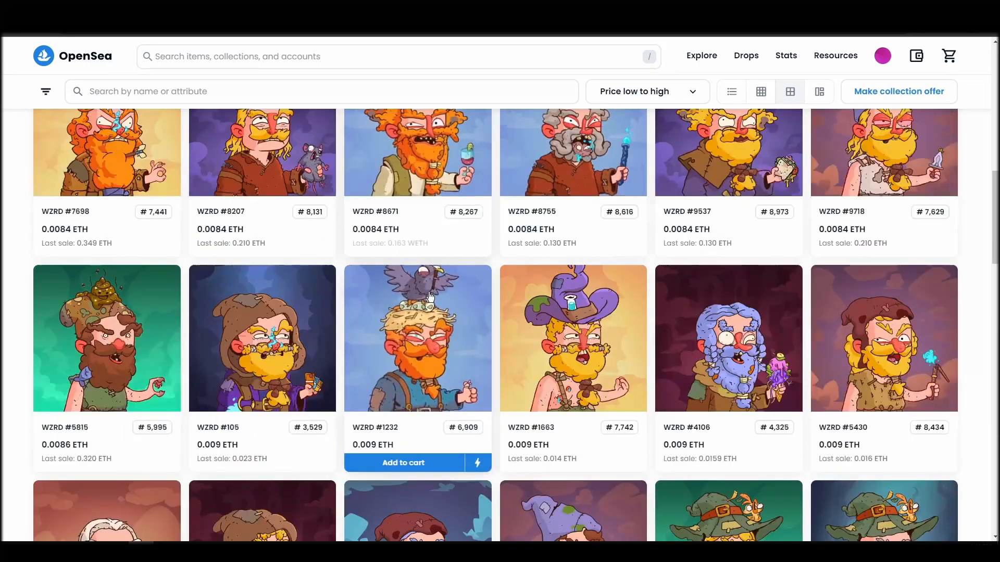
pyautogui.scroll(-3)
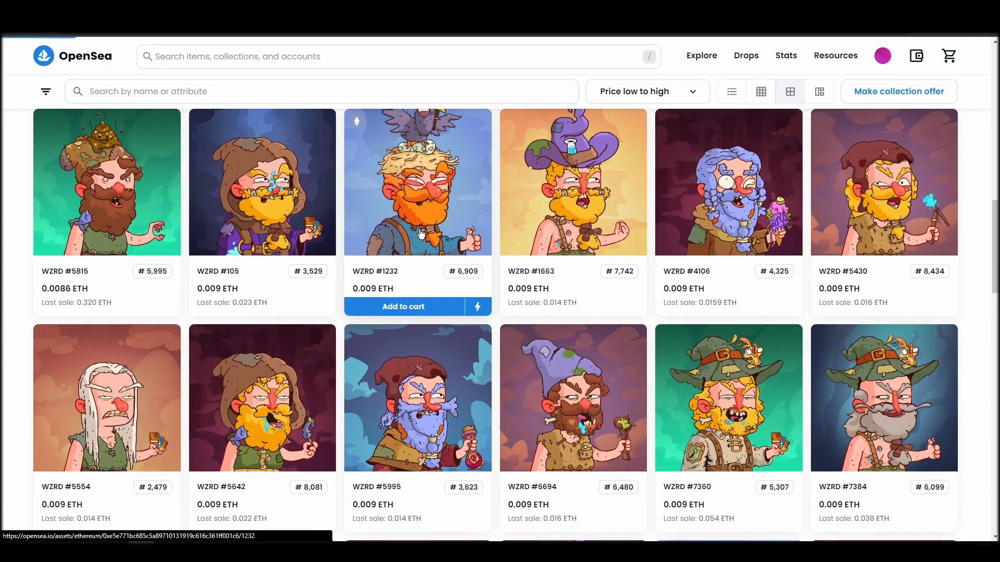
pyautogui.click(417, 182)
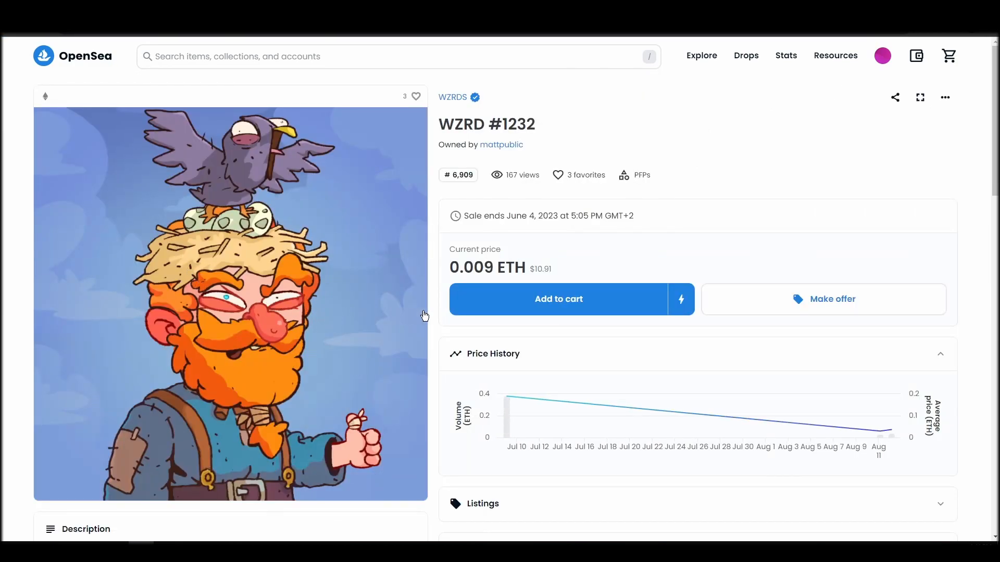
pyautogui.moveTo(509, 309)
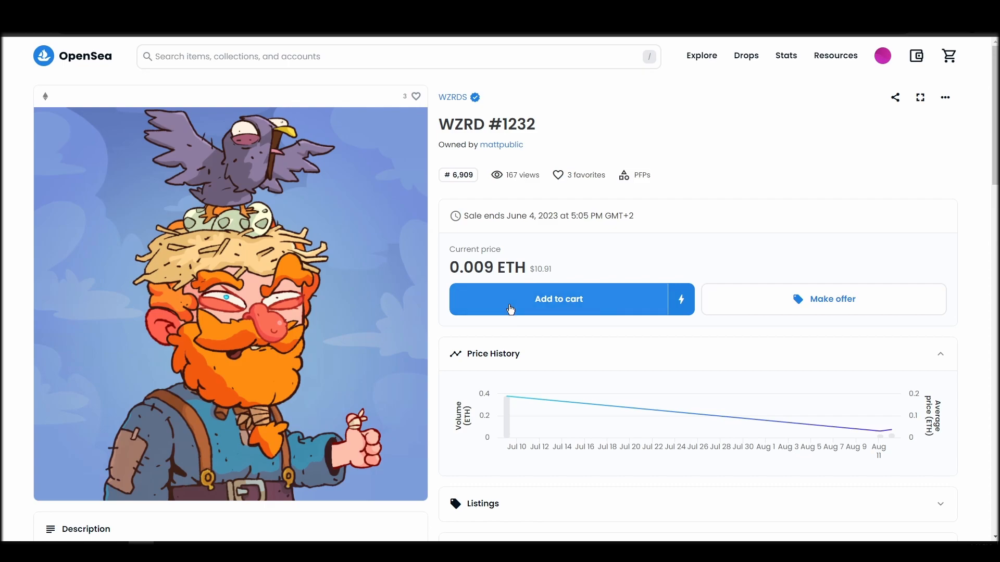
# Add WZRD #1232 to the cart and attempt checkout, reaching the Add funds prompt
pyautogui.click(557, 299)
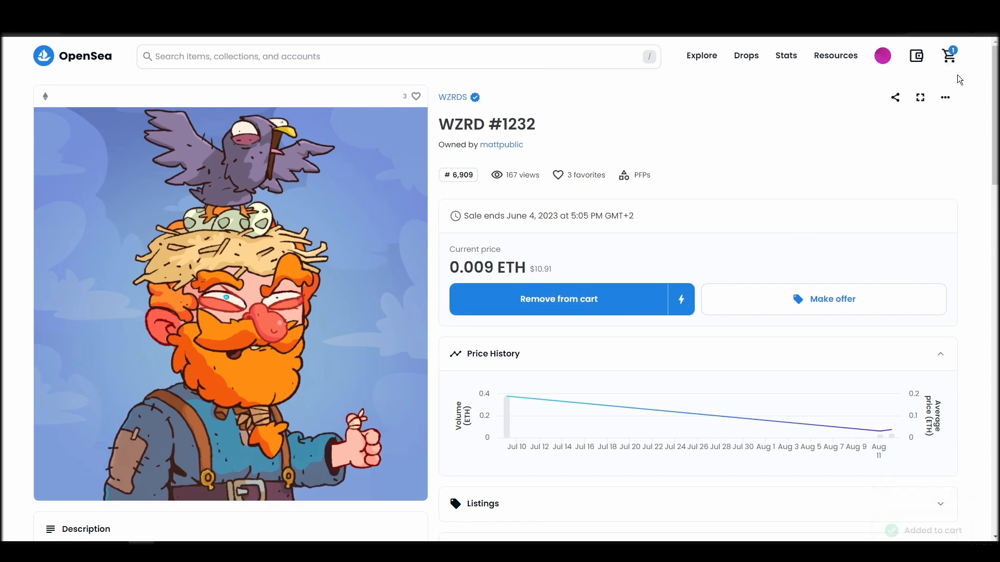
pyautogui.click(949, 56)
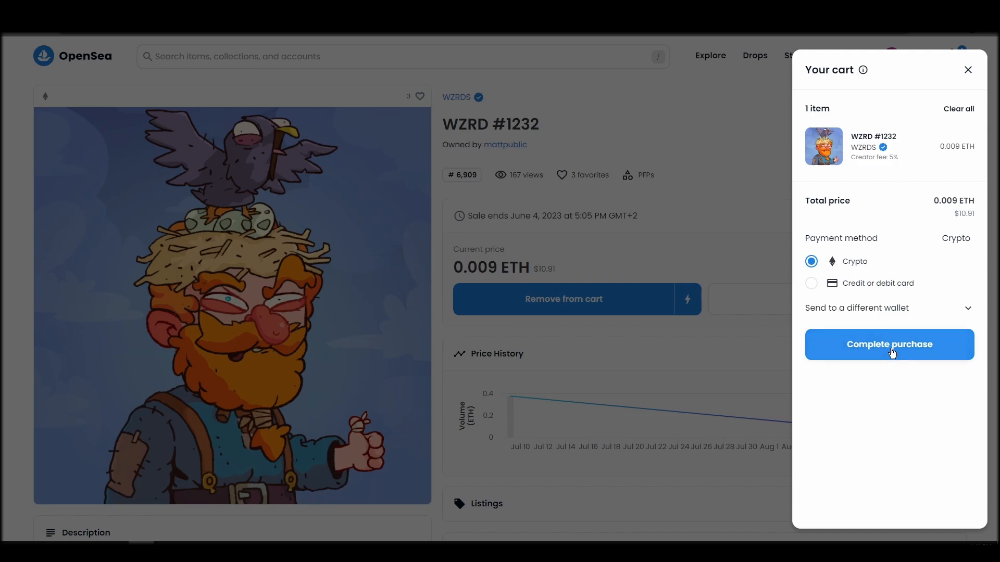
pyautogui.click(888, 344)
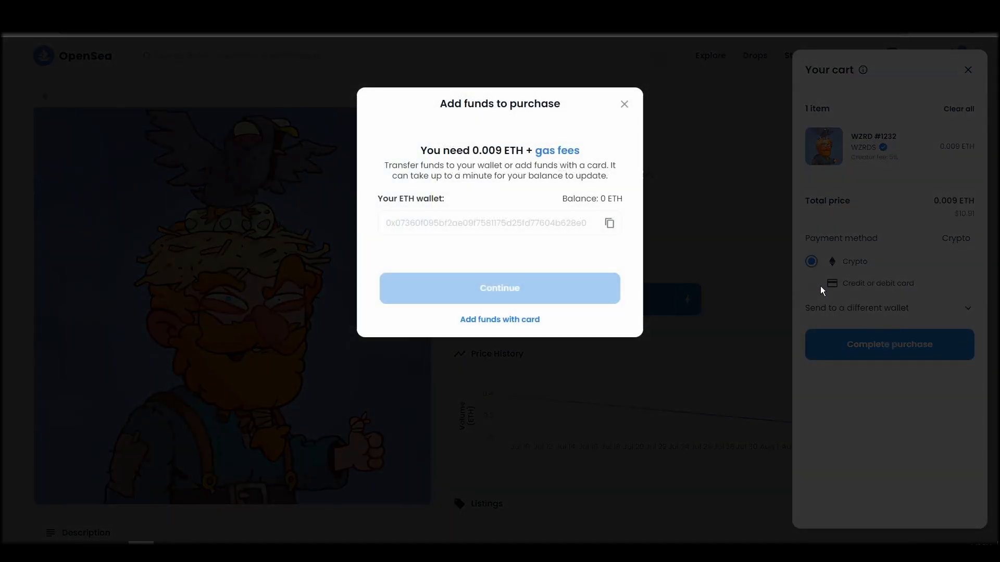